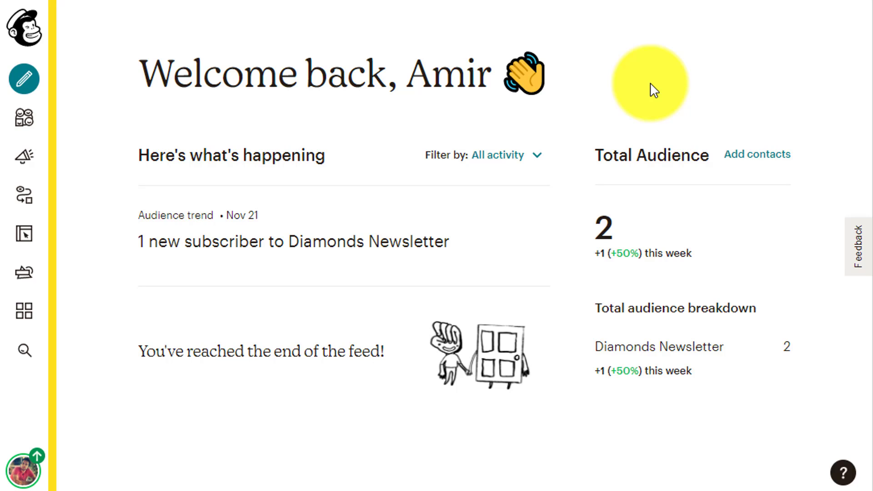
mouse_move(609, 92)
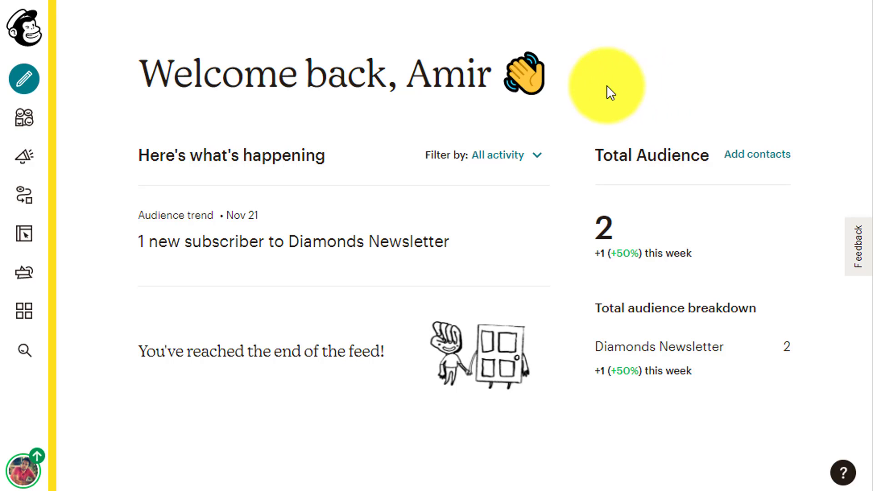
mouse_move(24, 78)
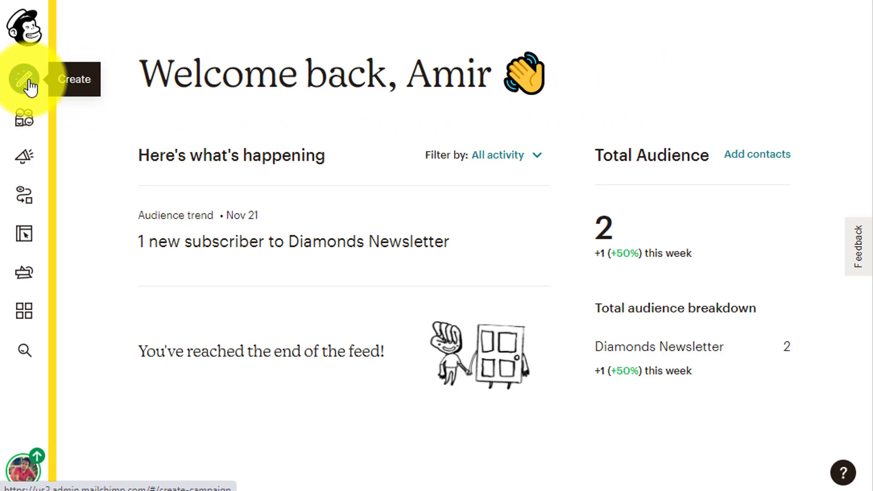
- Start creating a new campaign from the sidebar Create icon
click(24, 79)
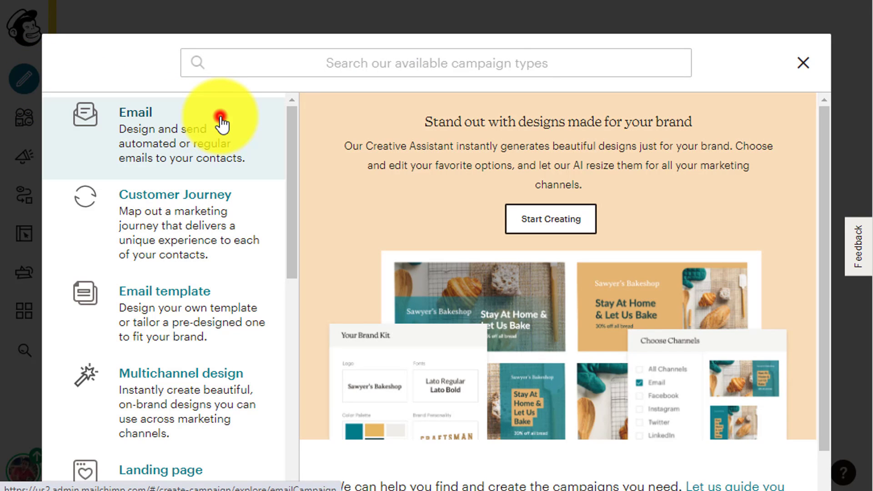
- Choose Email as the campaign type to reach the Create an email form
click(134, 111)
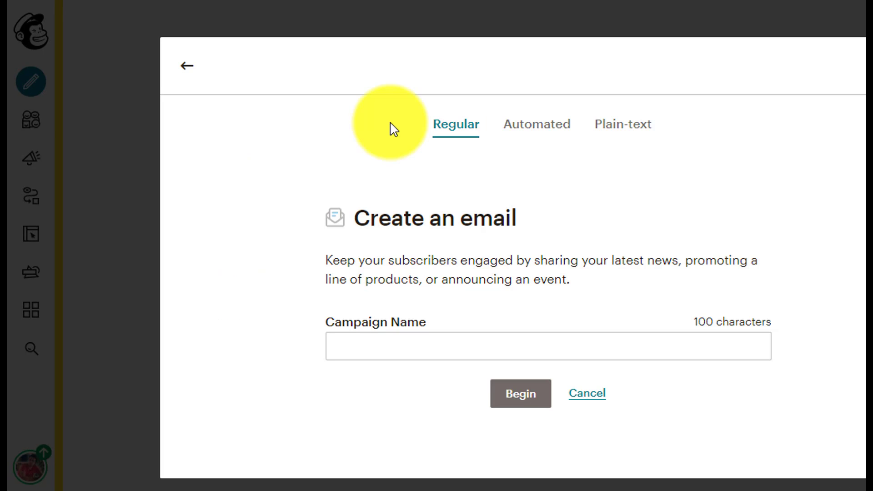
- Name the campaign 'The Best Diamond Event Of The Year' and begin it
click(547, 345)
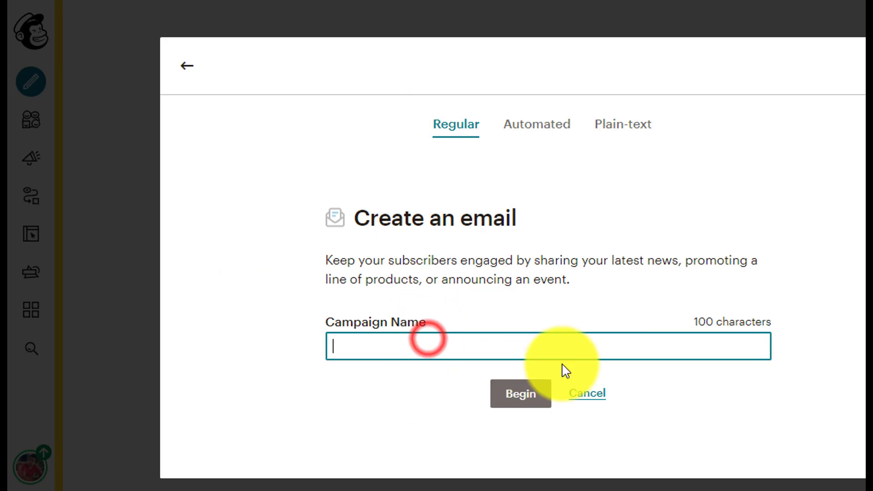
text(The)
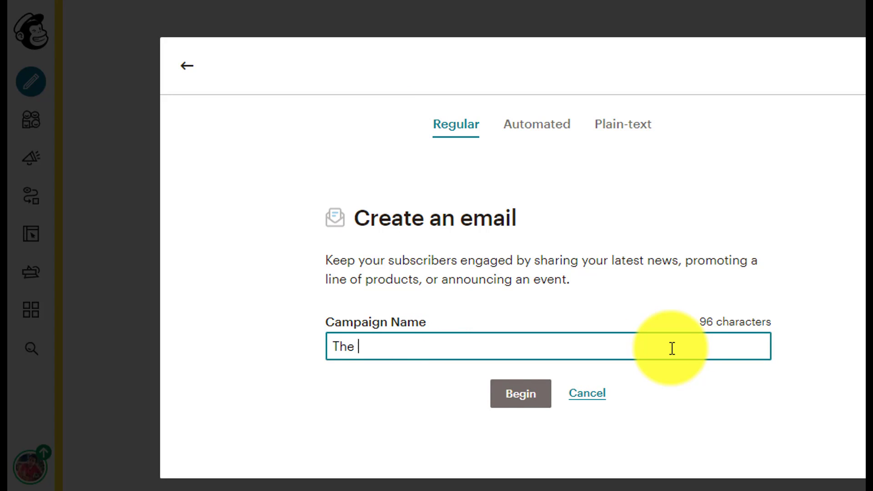
text(Best Diamo)
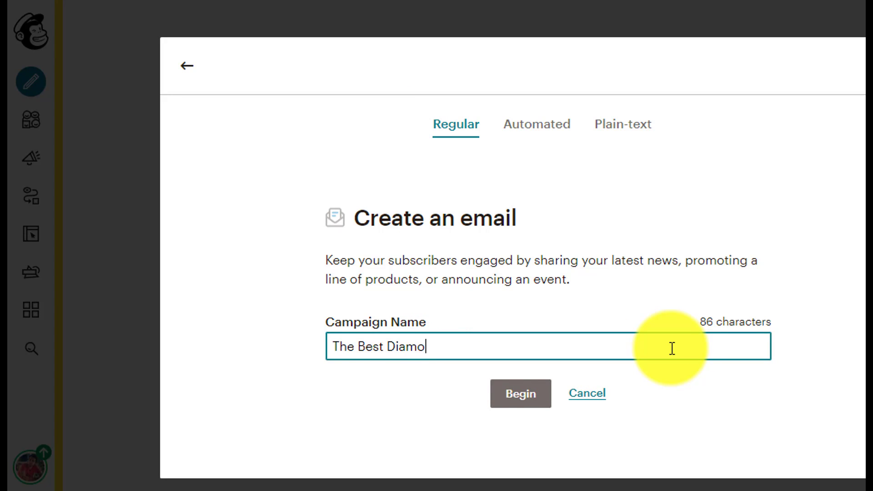
text(nd Event)
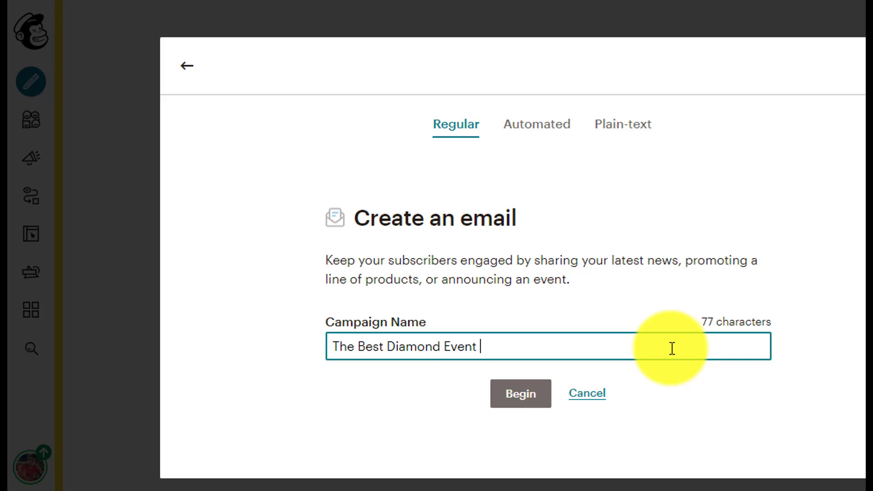
text(Of The)
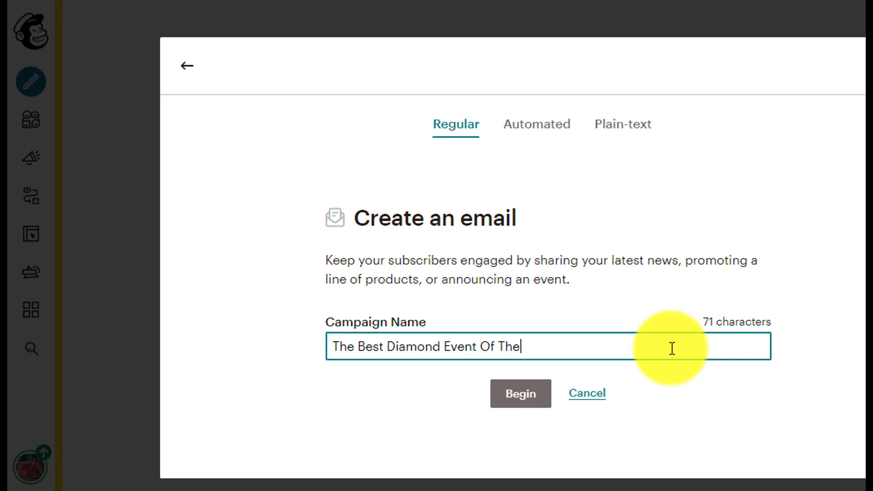
text(Year)
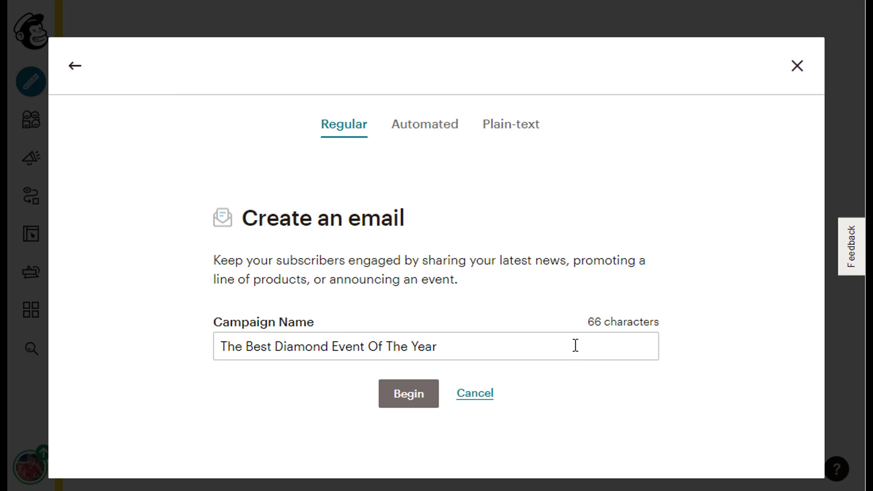
click(408, 393)
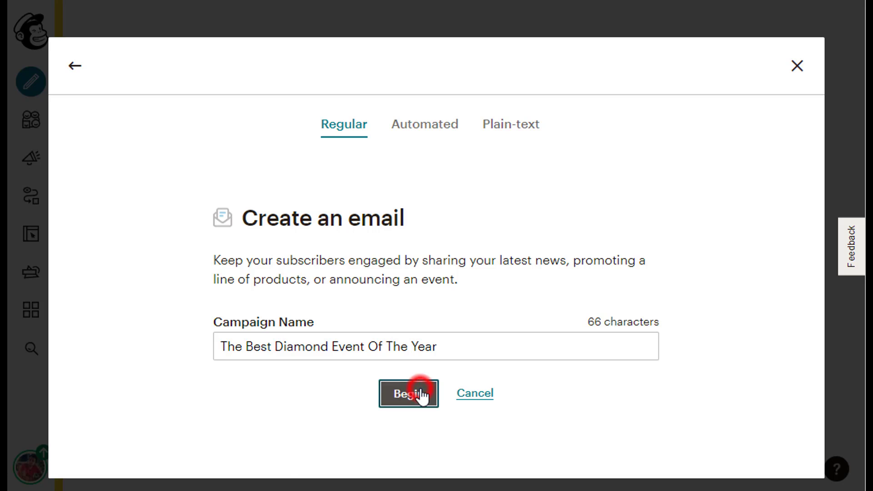
- Confirm Begin to create the draft campaign and reach its setup checklist
click(408, 393)
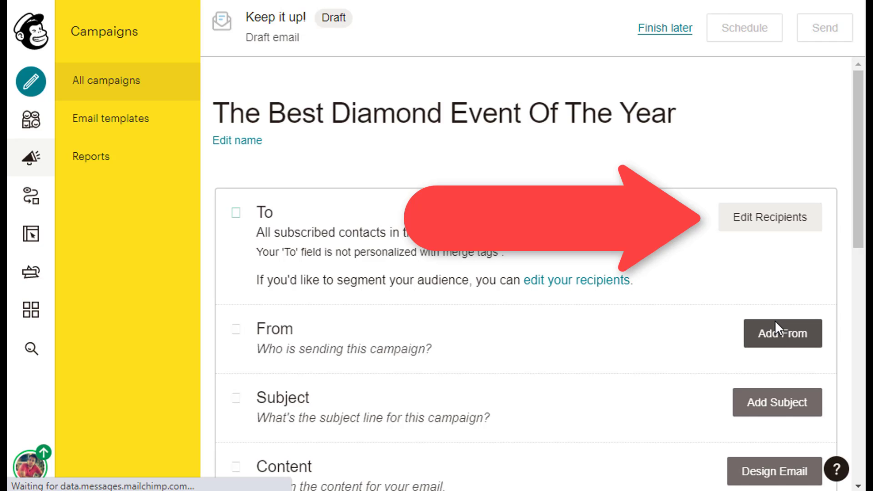
- Set recipients to the Diamonds Newsletter audience, all subscribers in audience
click(768, 216)
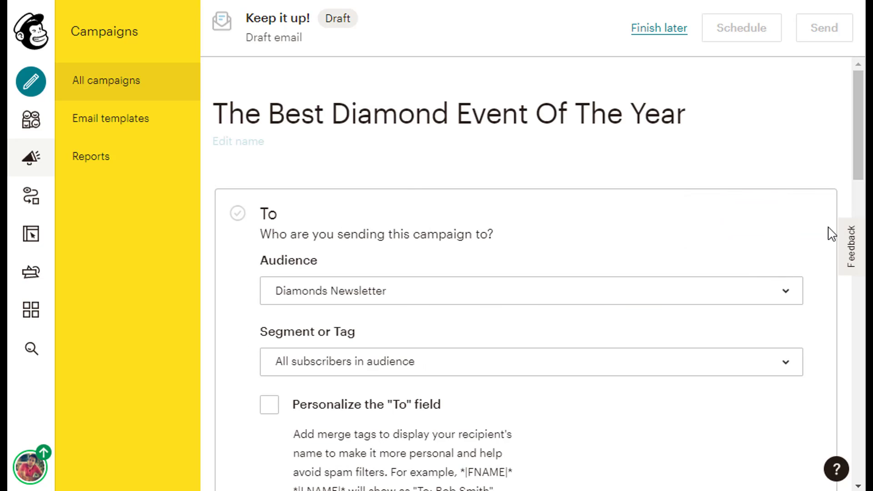
scroll(down, 3)
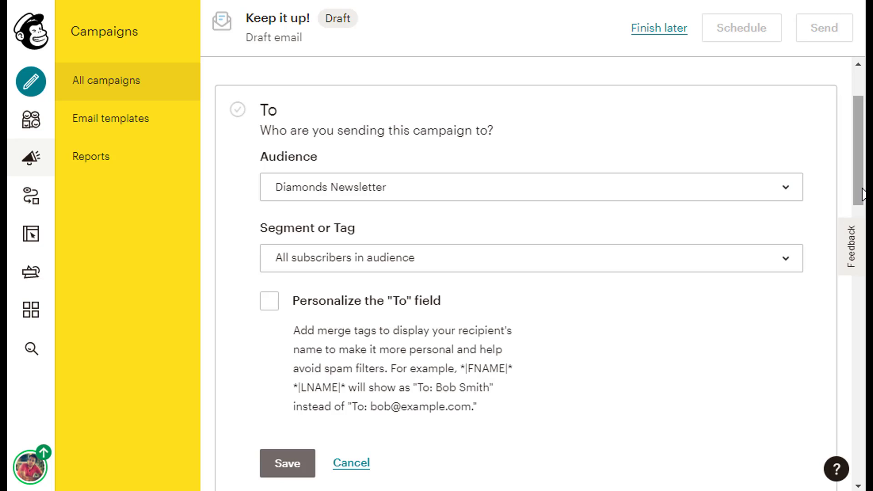
mouse_move(792, 190)
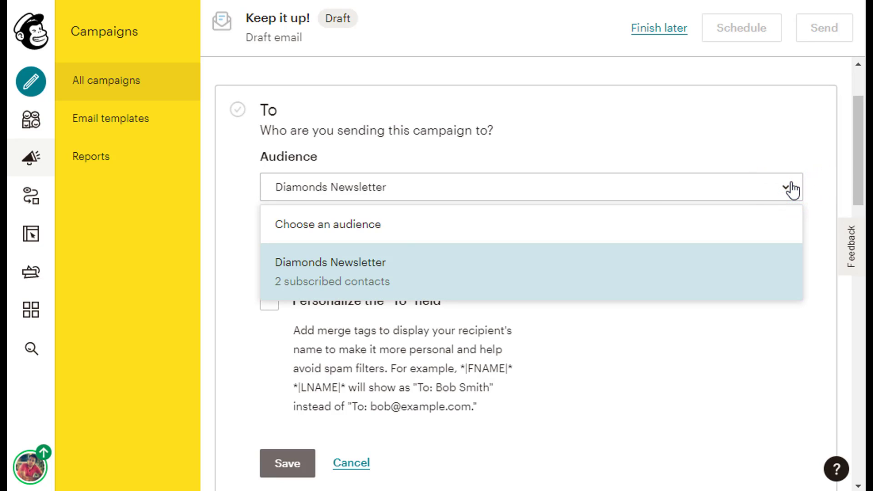
click(331, 269)
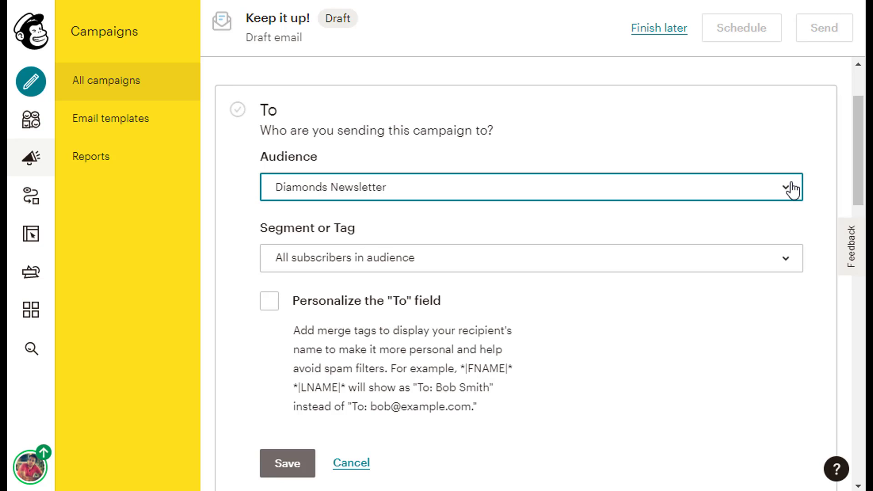
click(785, 258)
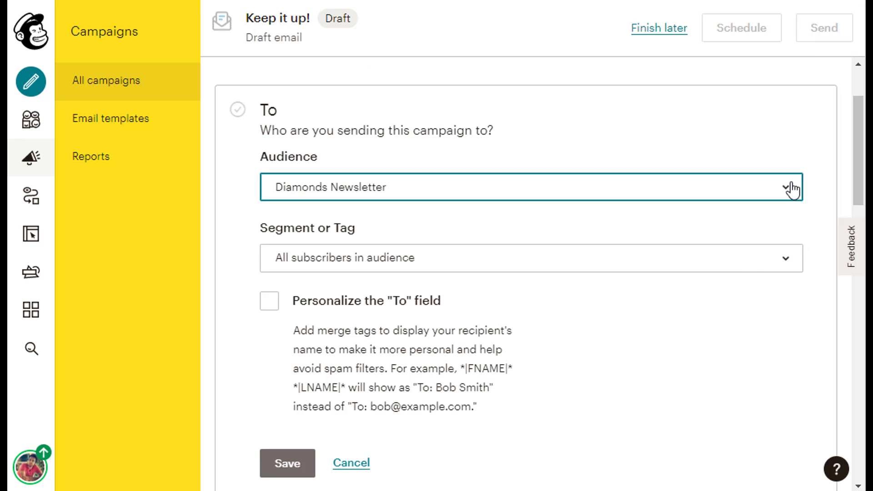
click(785, 257)
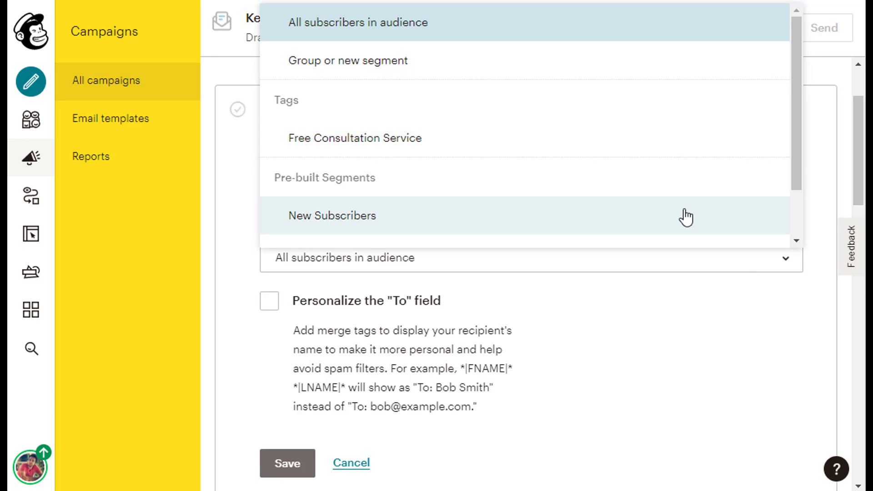
scroll(down, 3)
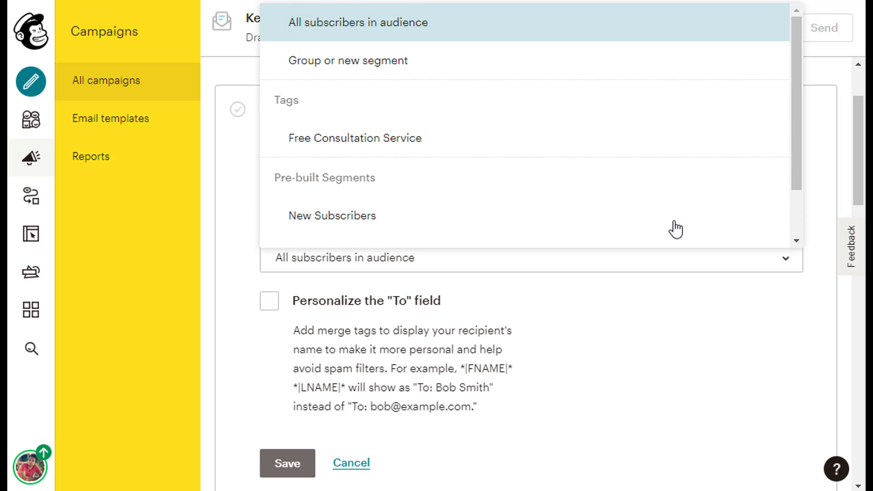
mouse_move(657, 30)
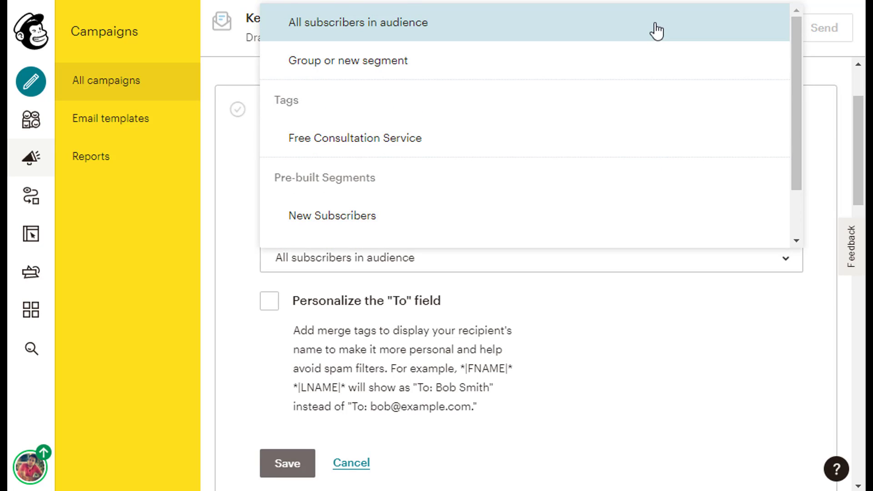
click(358, 22)
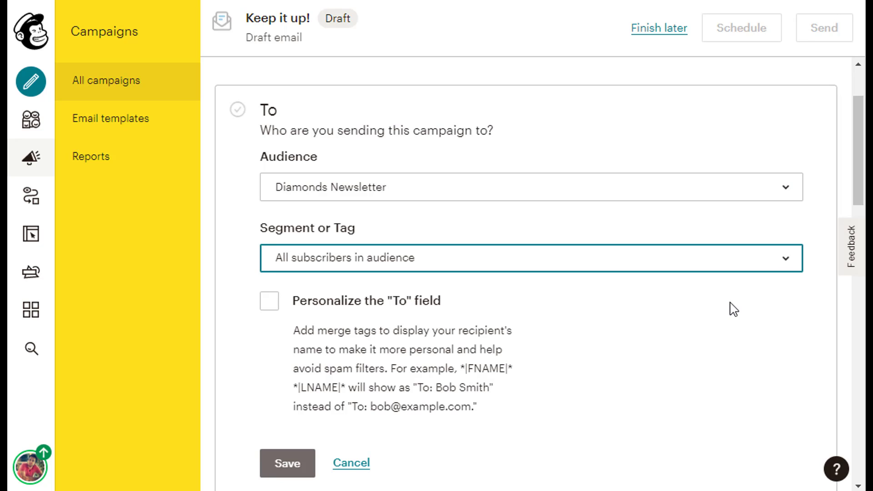
- Personalize the To field with the *|FNAME|* merge tag and save the recipients
click(269, 300)
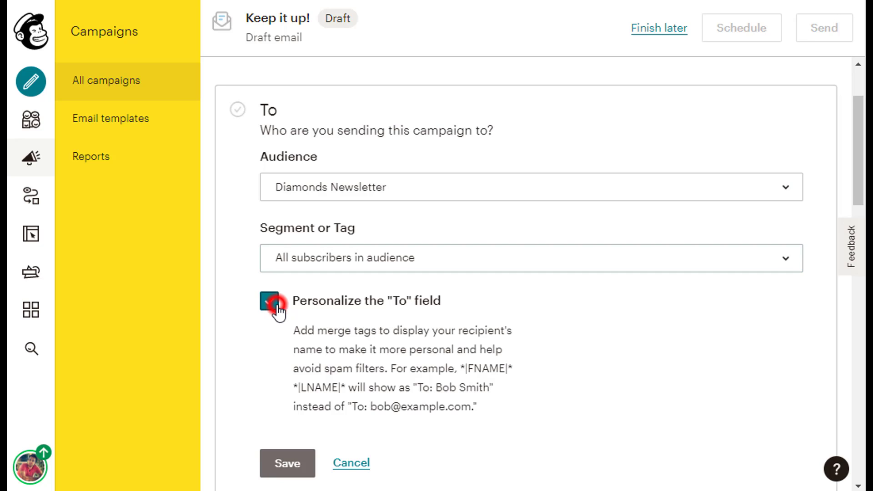
click(269, 309)
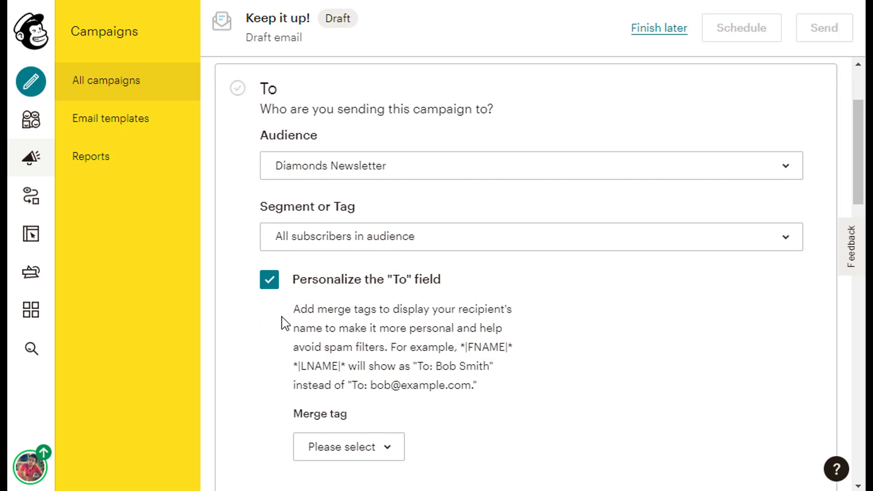
scroll(down, 3)
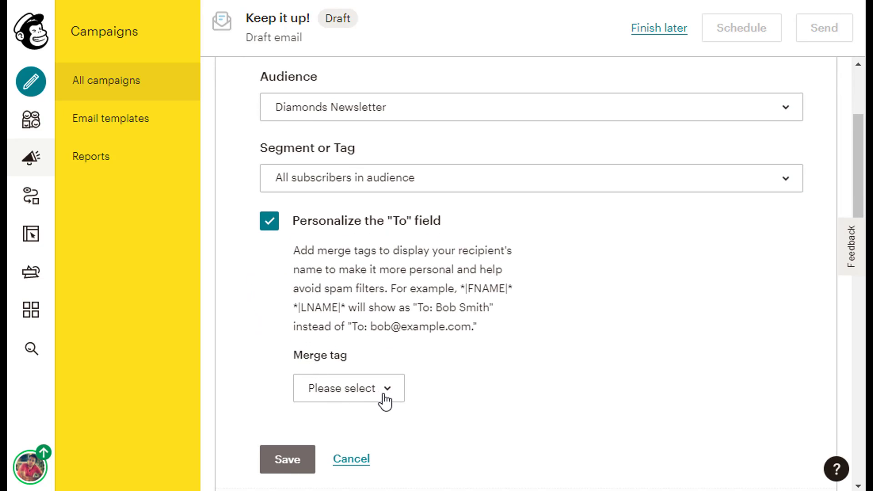
click(348, 388)
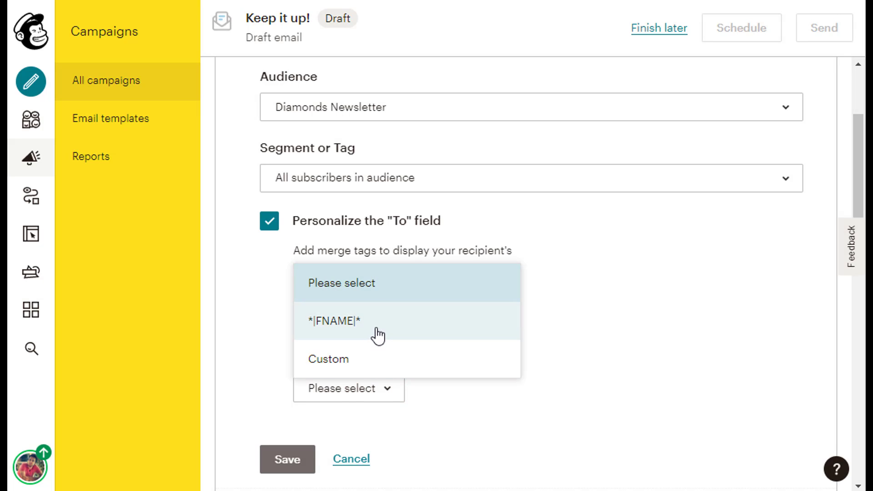
click(338, 320)
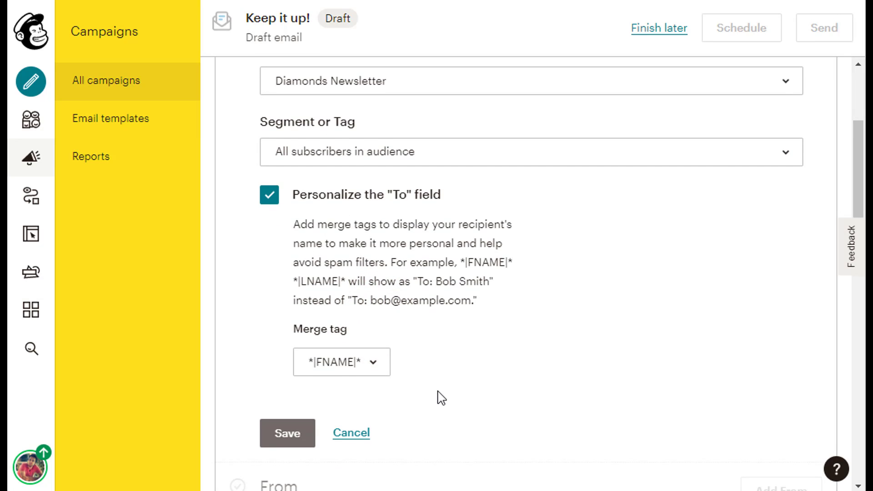
click(287, 433)
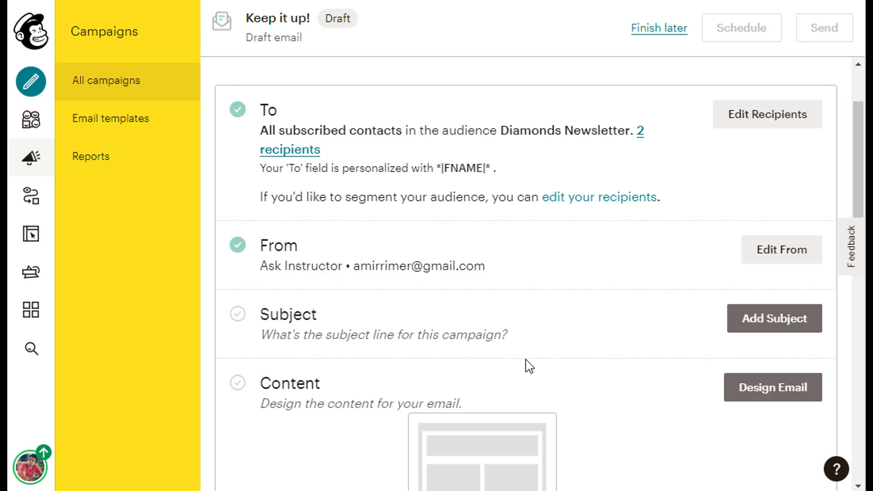
mouse_move(542, 356)
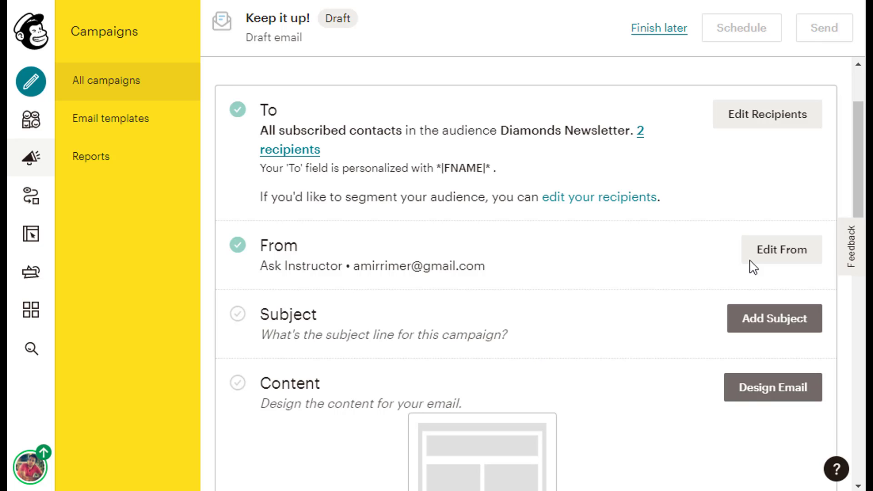
- Replace the From name with 'Diamonds Tutor' and save the sender details
click(781, 249)
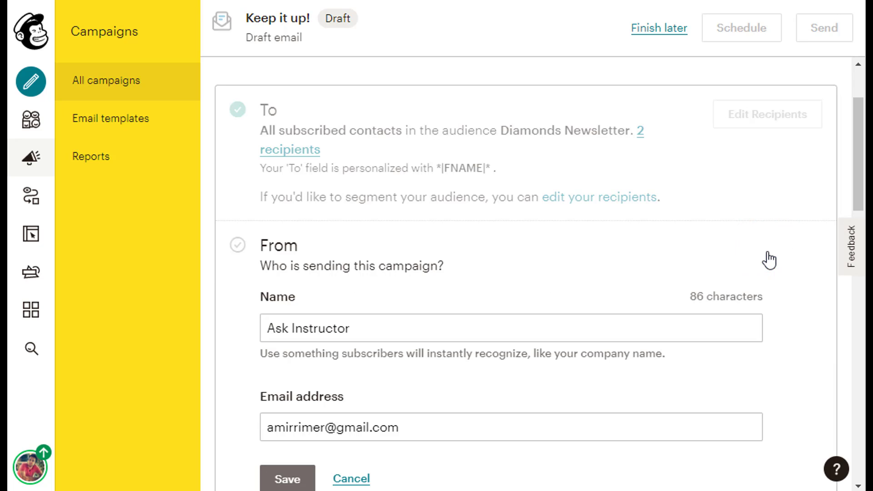
scroll(down, 3)
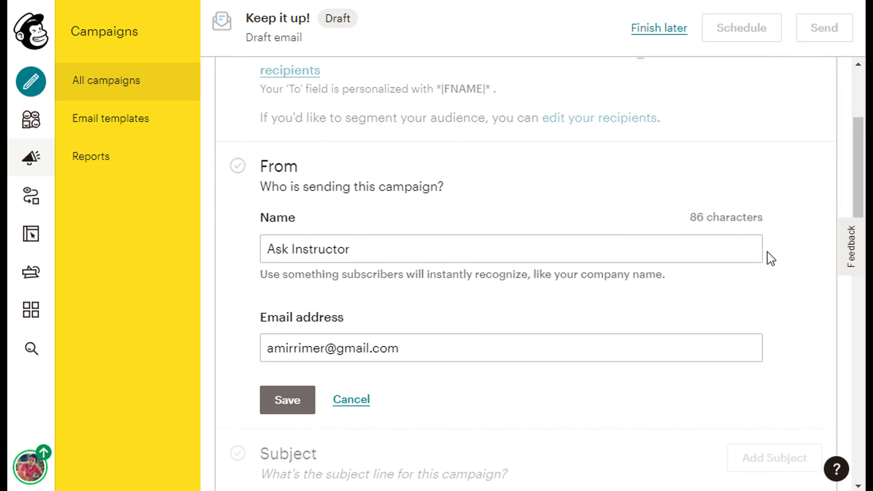
scroll(down, 3)
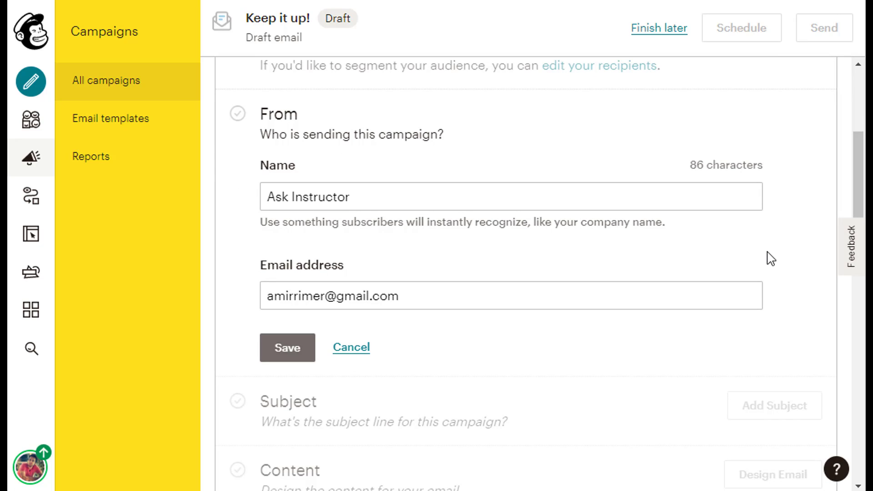
mouse_move(723, 251)
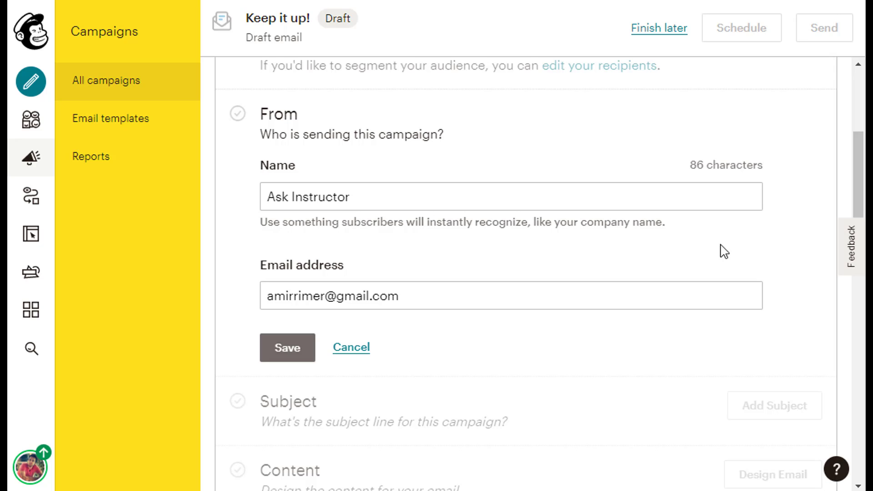
click(465, 197)
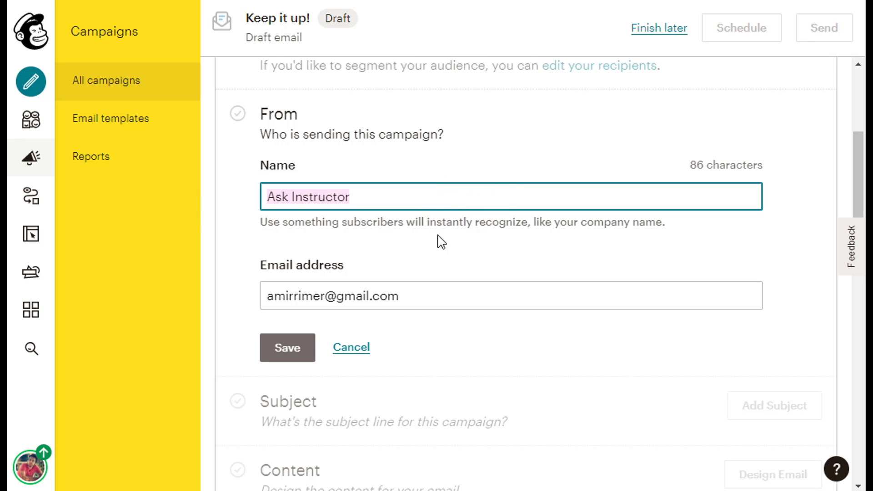
text(D)
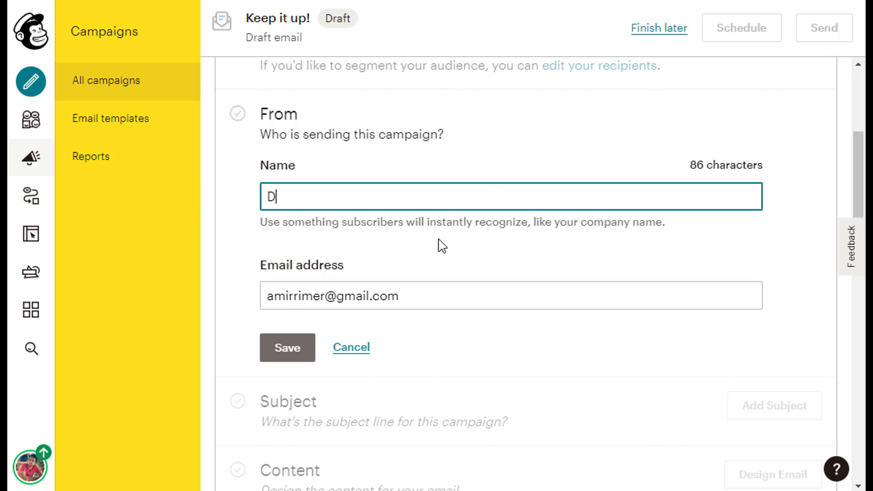
text(iamonds)
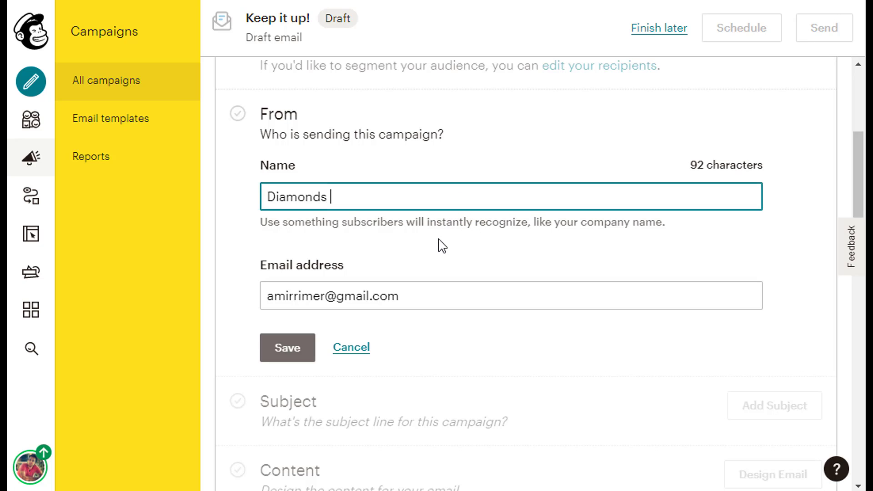
text(Tutor)
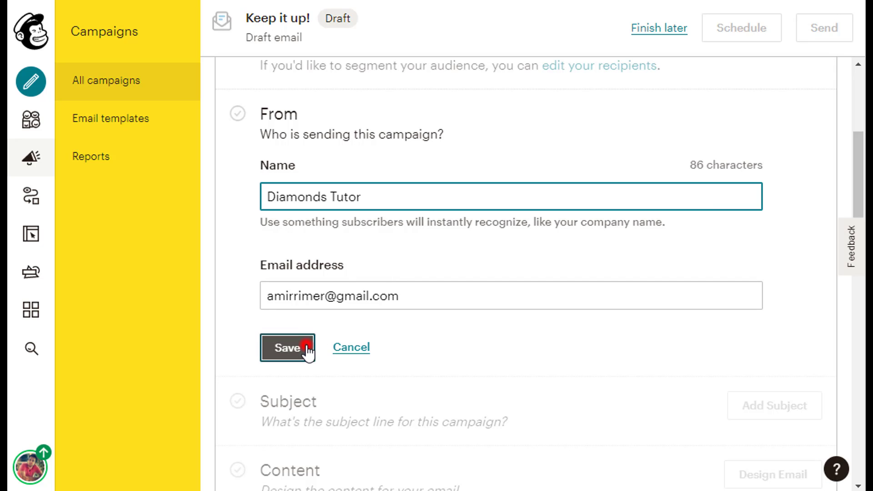
click(288, 347)
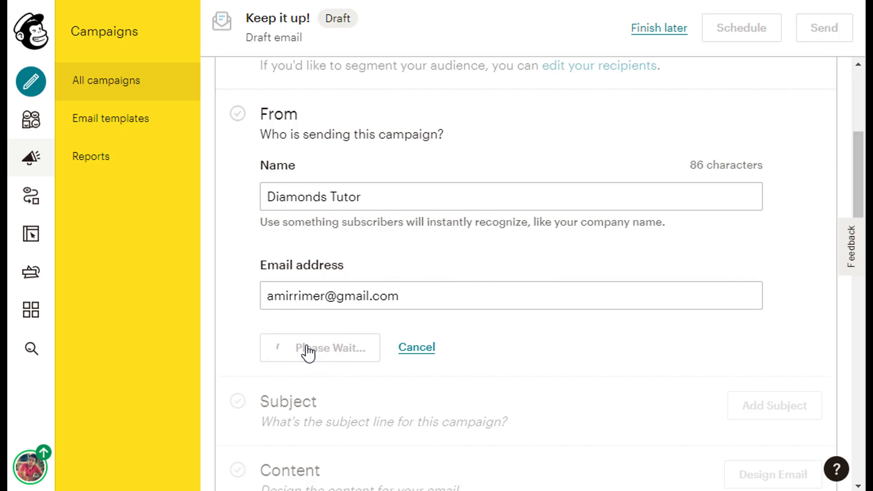
click(319, 348)
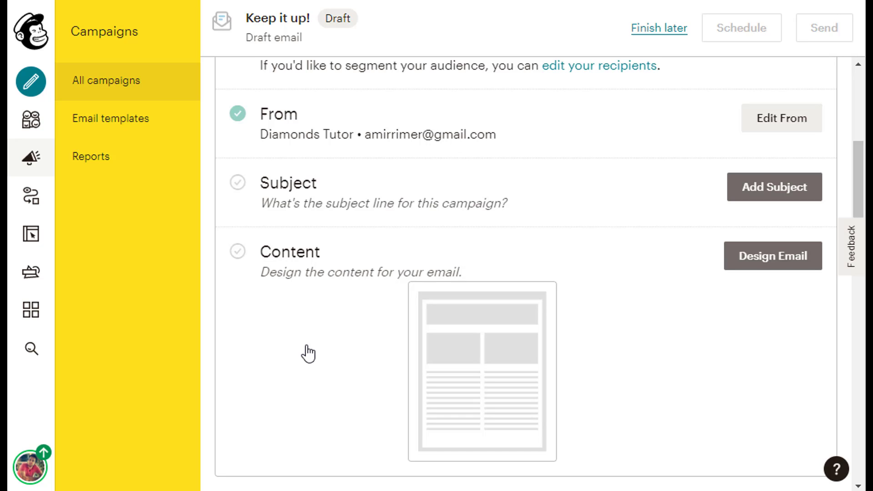
mouse_move(317, 348)
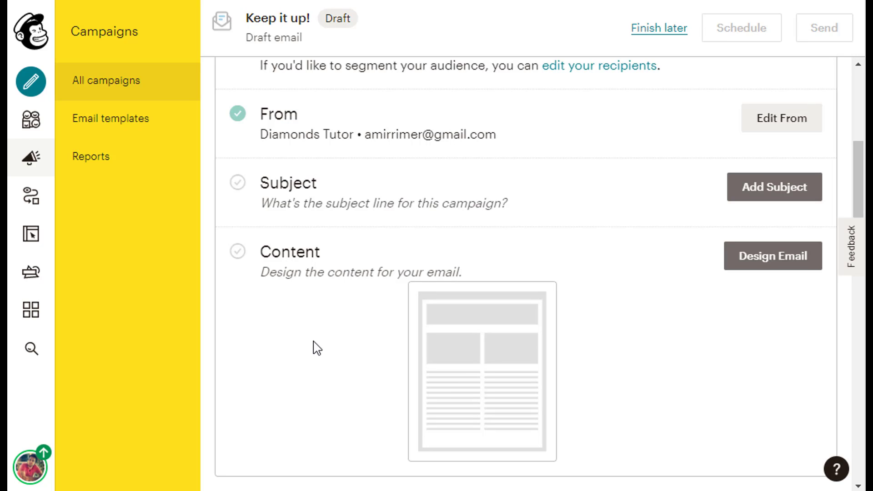
mouse_move(773, 187)
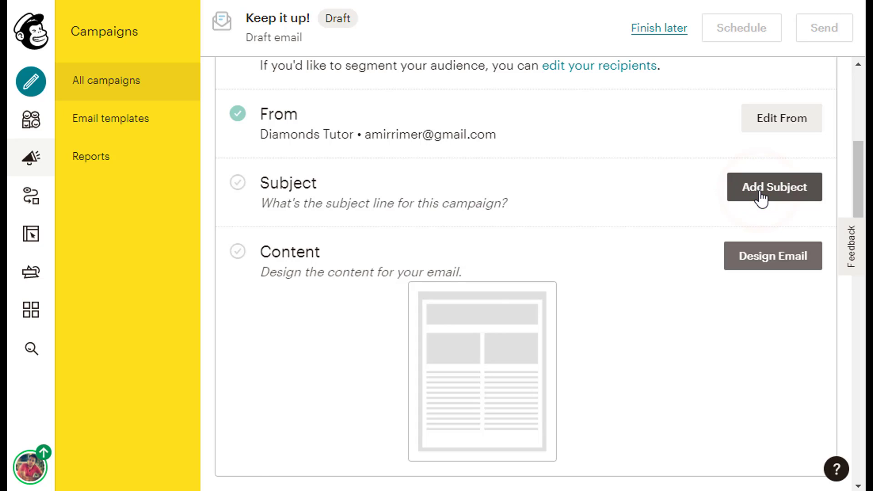
- Enter the subject line 'The Best Diamond Event Of The Year' and move the cursor to its start
click(773, 187)
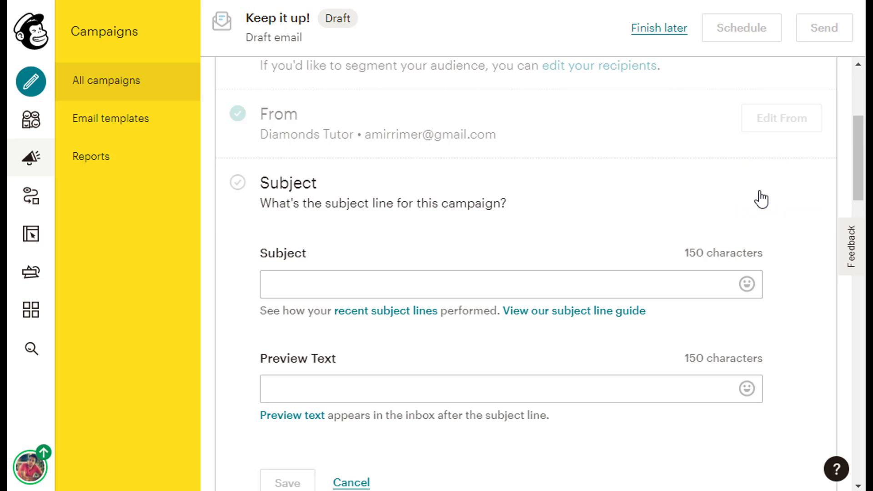
scroll(down, 3)
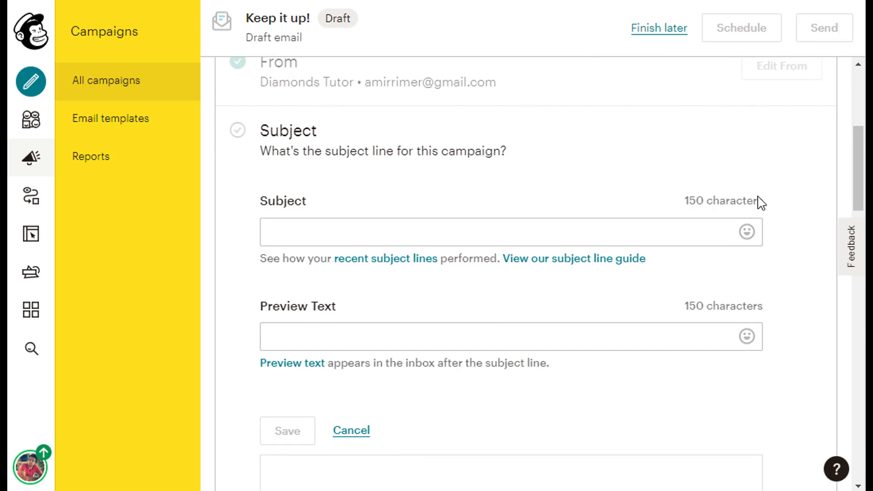
scroll(down, 3)
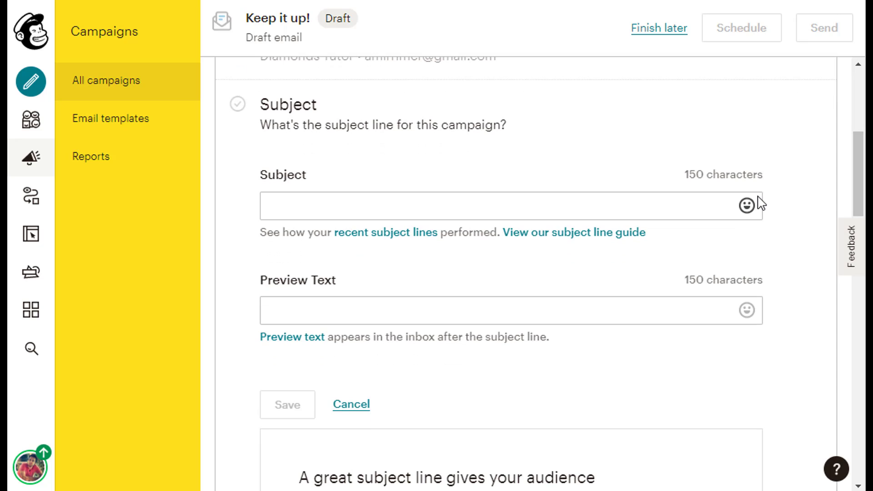
scroll(down, 3)
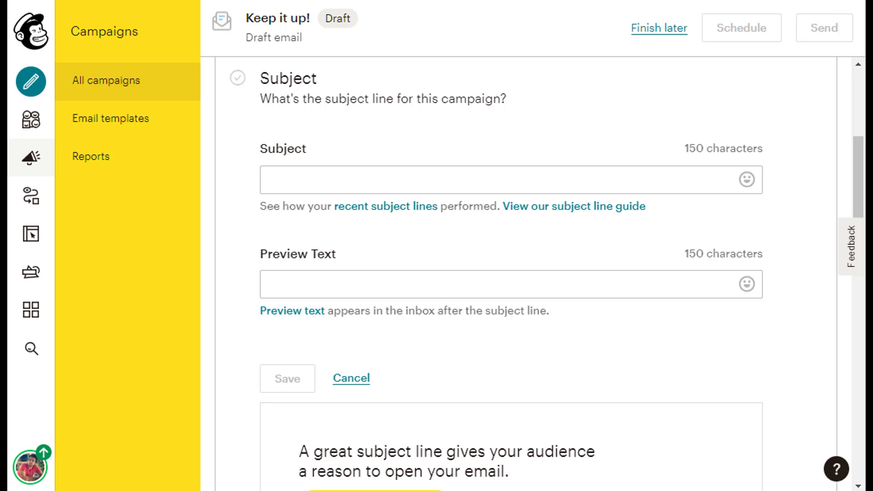
click(523, 179)
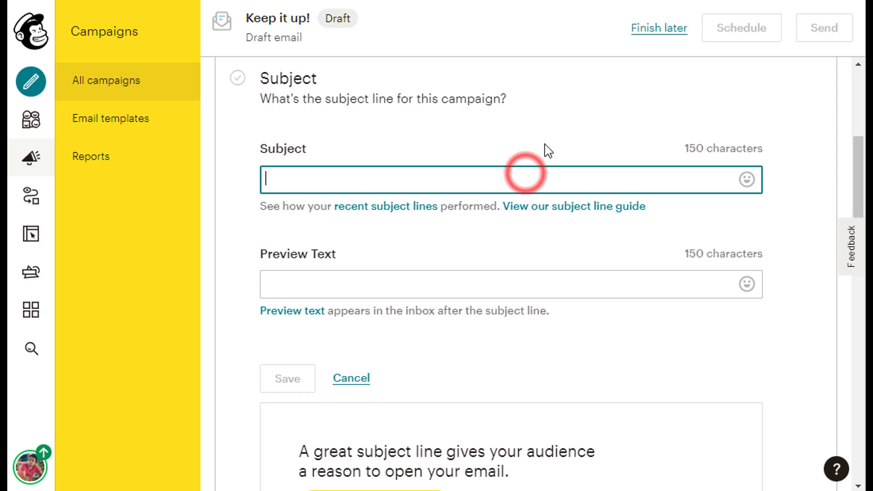
text(The Best)
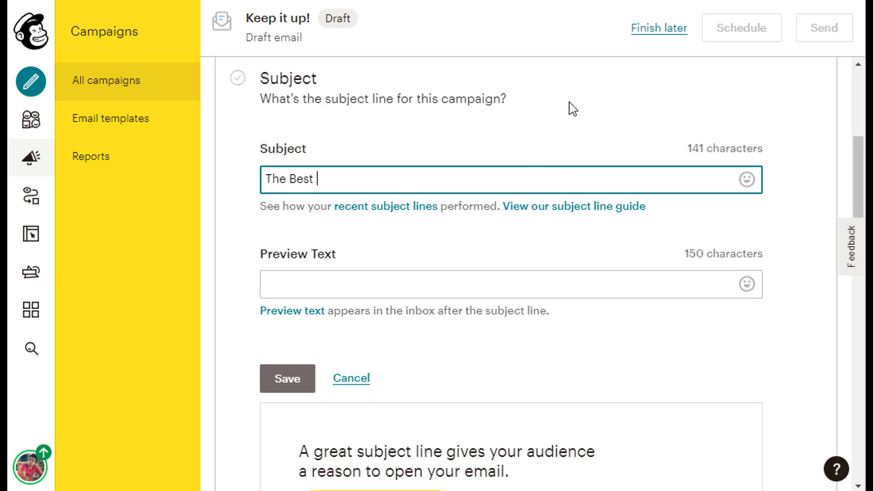
text(Diamond)
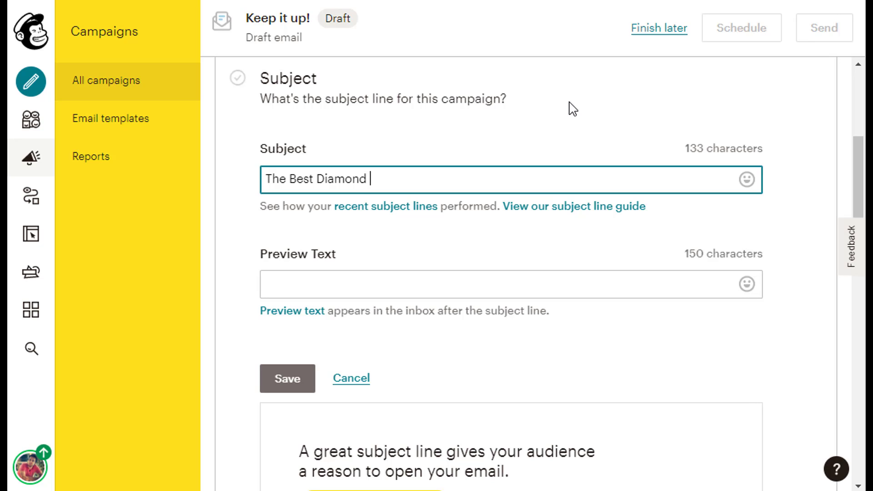
text(Event O)
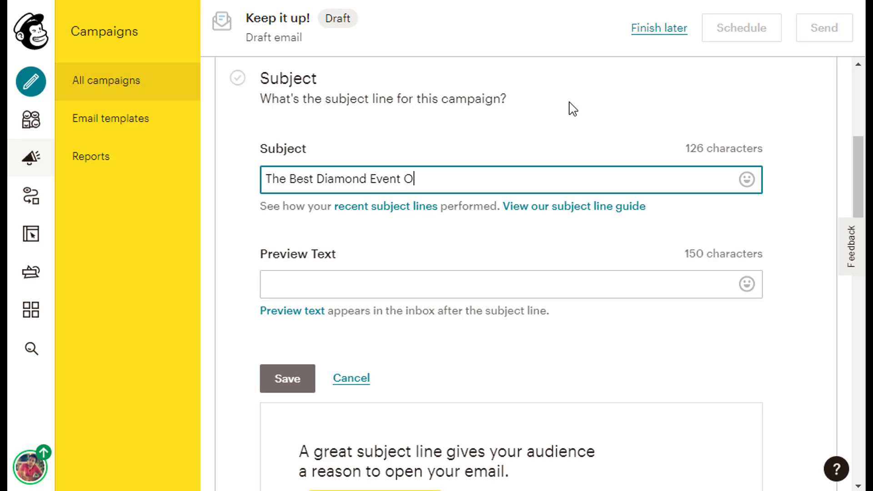
text(f The Year)
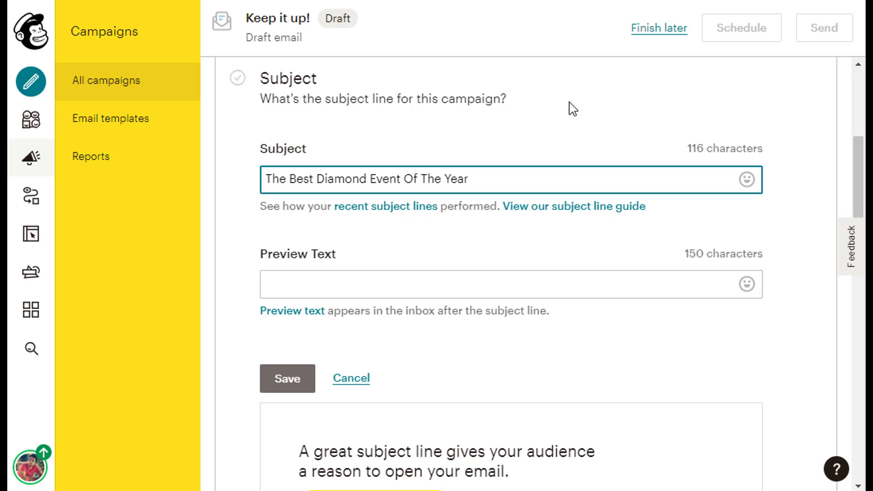
click(469, 179)
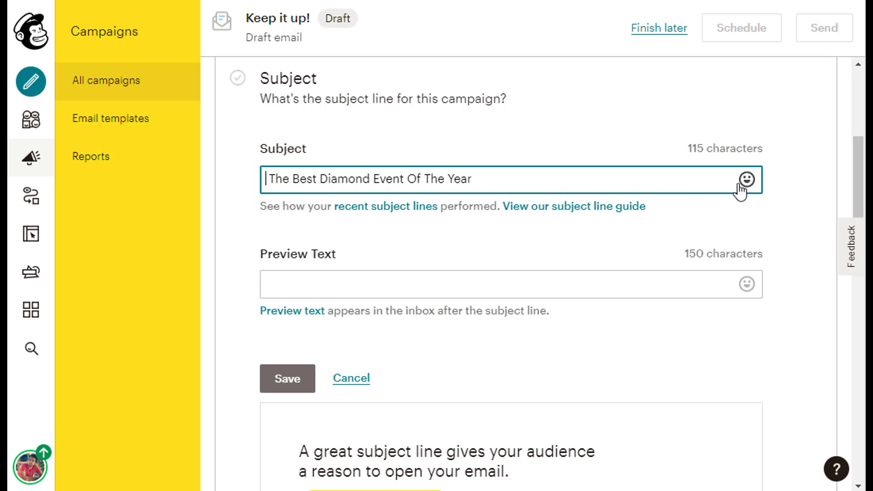
- Insert a diamond emoji at the start of the subject line from the emoji picker
click(746, 180)
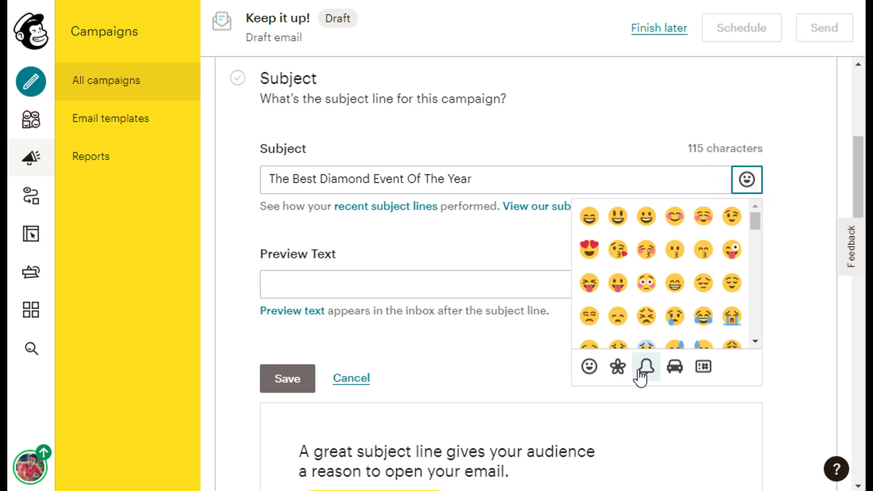
click(673, 367)
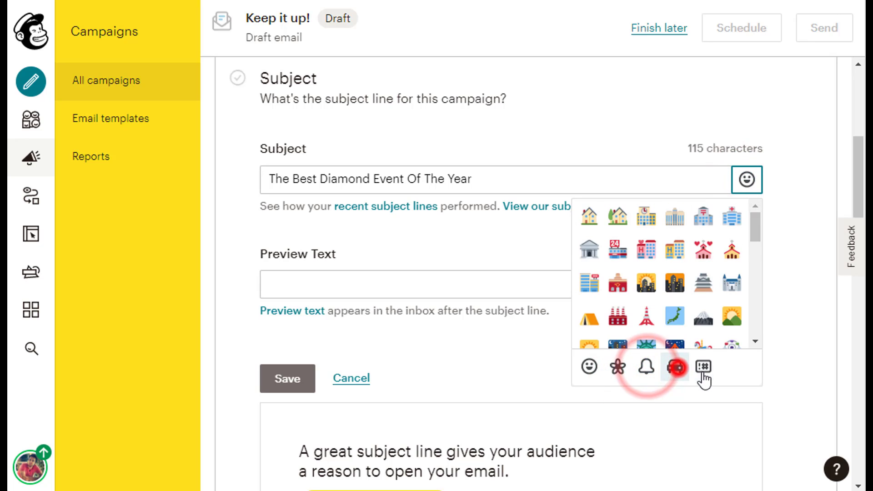
click(588, 366)
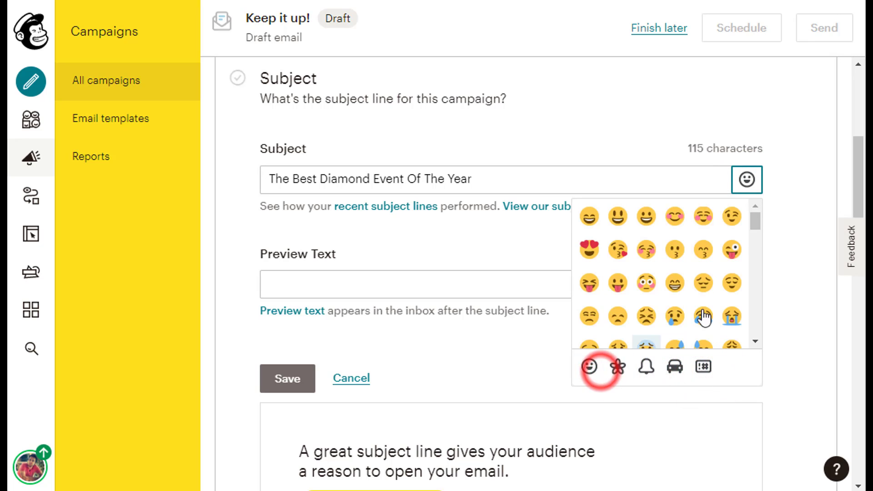
scroll(down, 3)
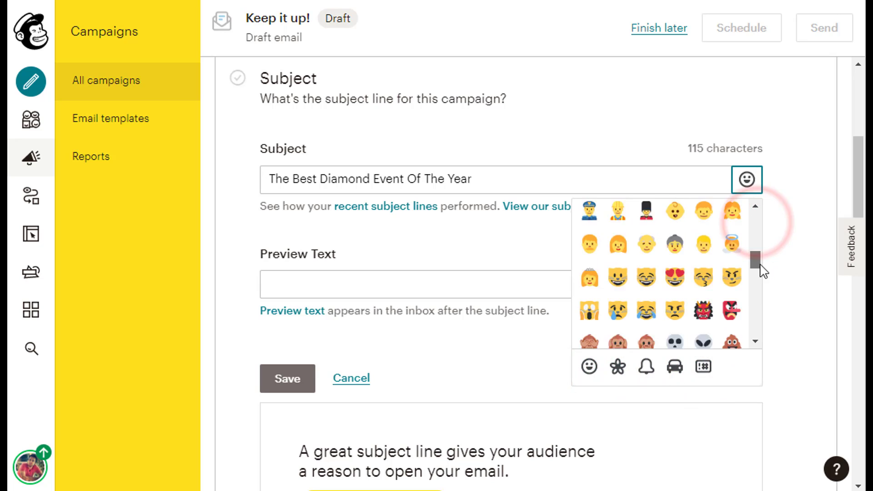
scroll(down, 3)
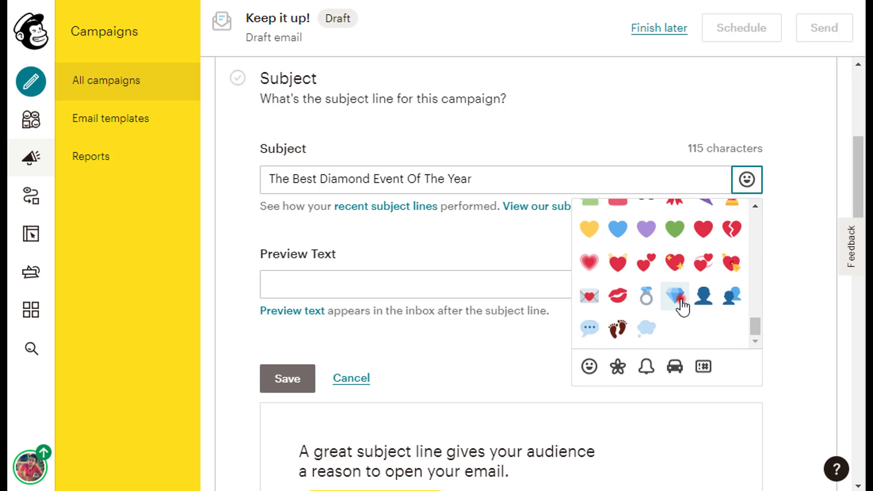
click(673, 296)
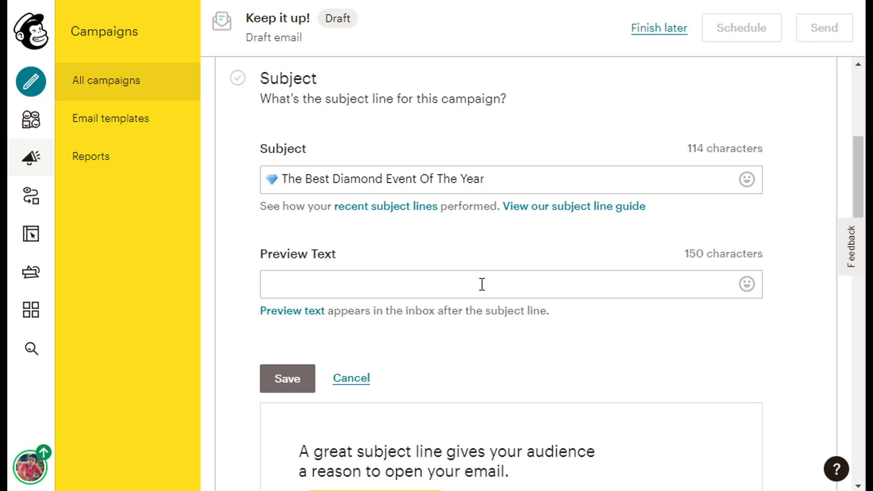
- Add the preview text 'Up to 70% Off Deals' and save the subject settings
click(481, 283)
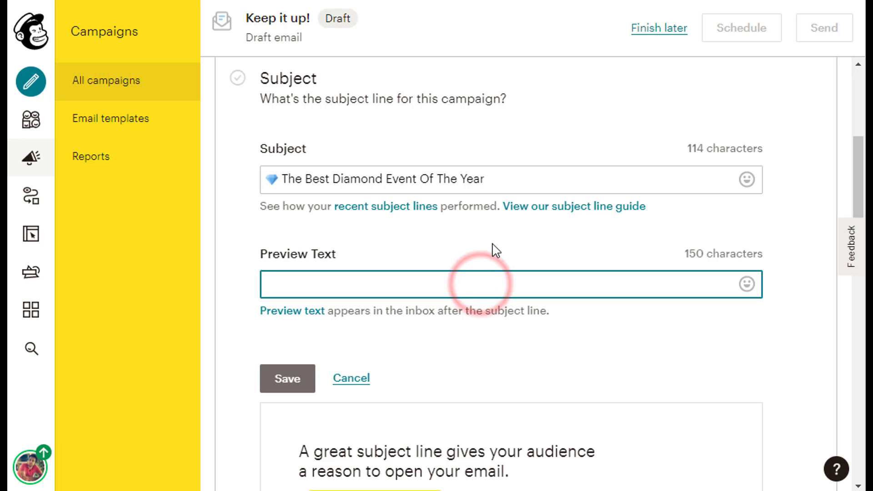
text(Up t)
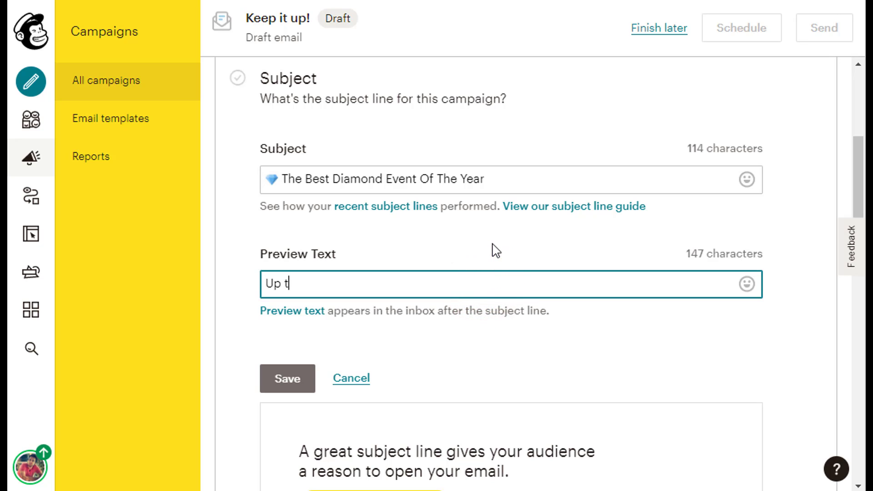
text(o 70)
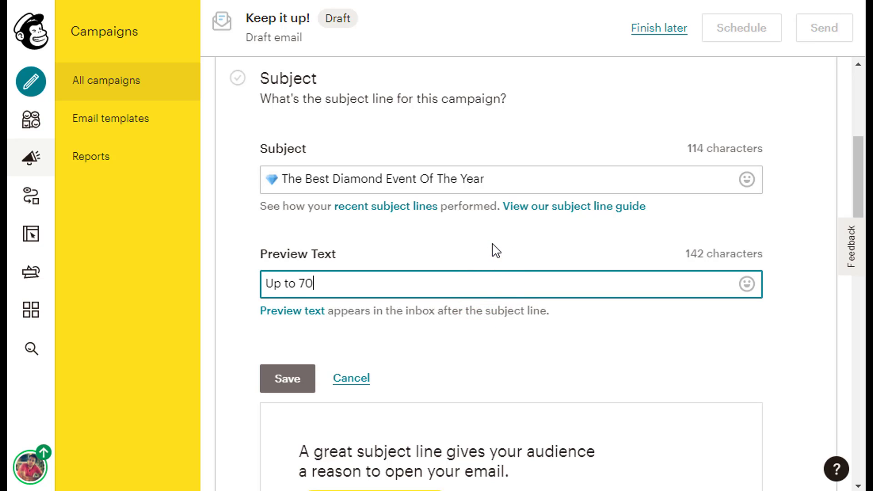
text(%)
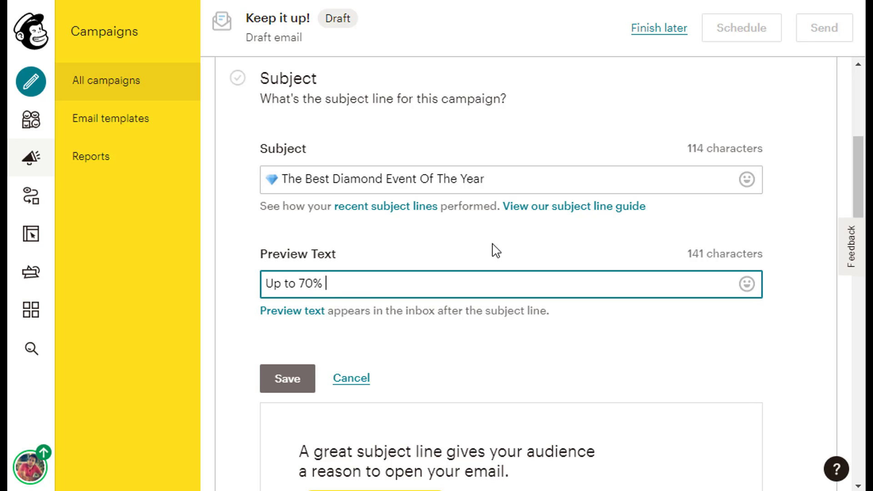
text(Off D)
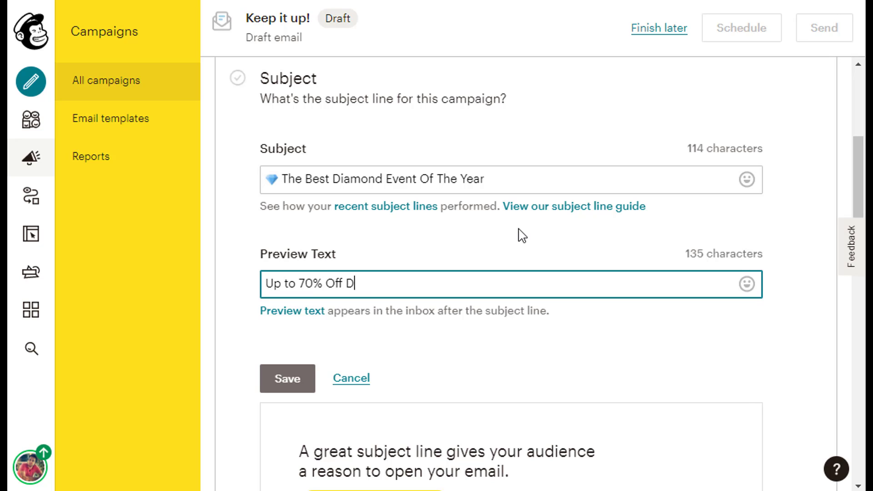
text(eals)
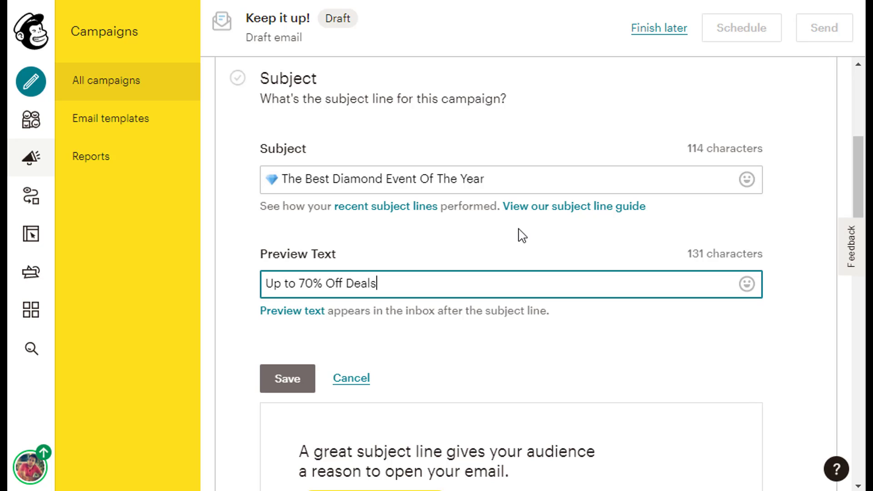
mouse_move(520, 242)
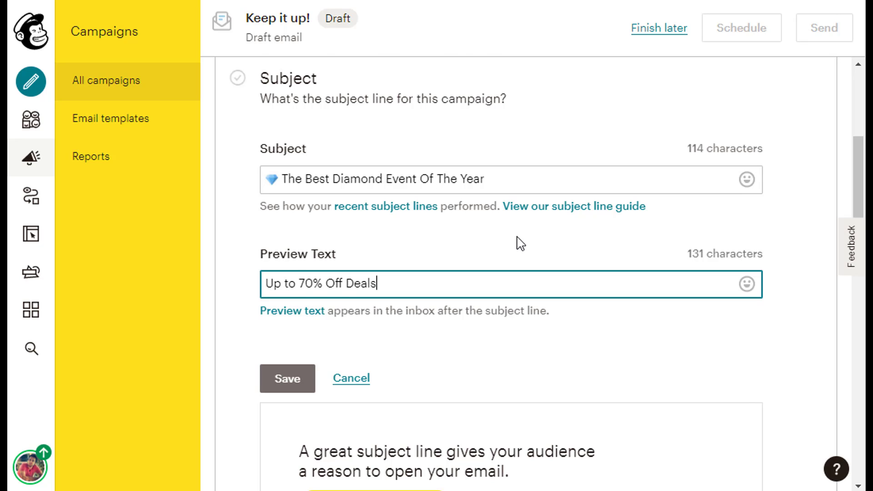
click(287, 378)
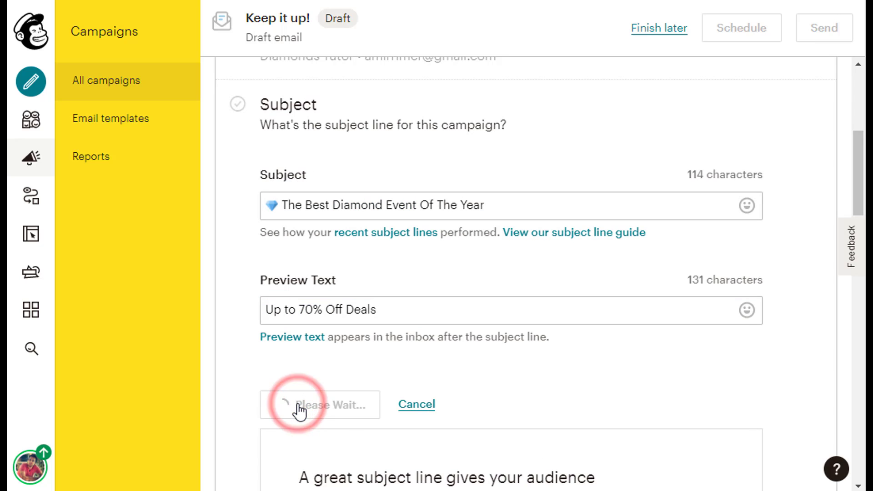
click(321, 405)
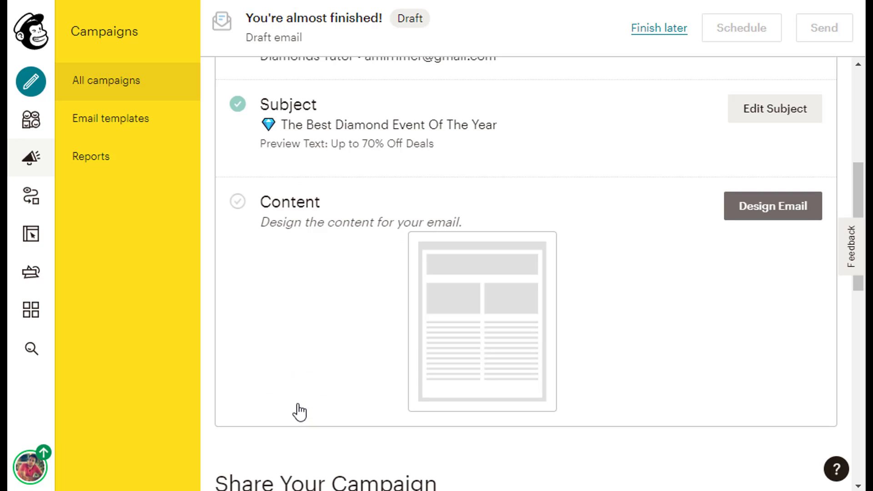
mouse_move(339, 402)
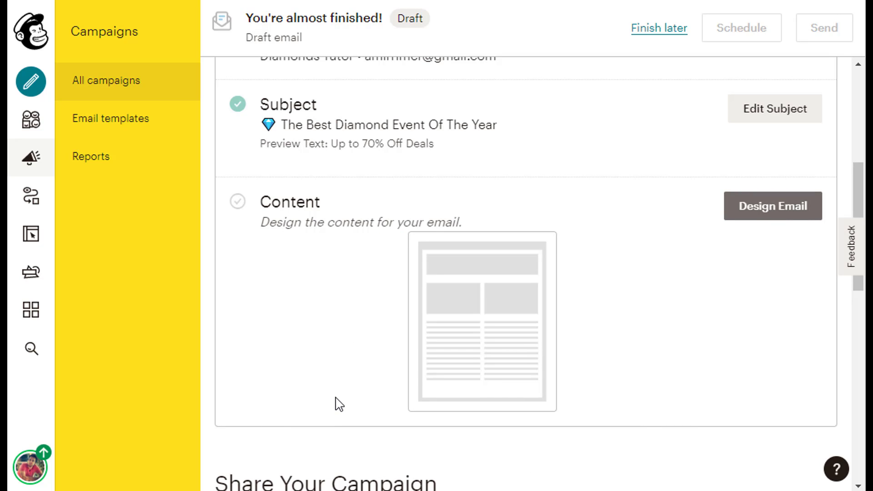
mouse_move(381, 398)
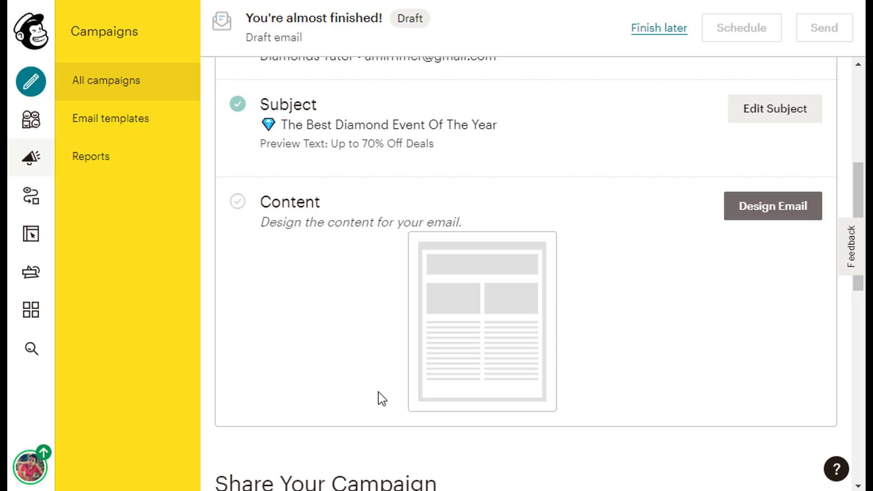
- Start designing the email and bring the template chooser's Basic layouts into view
click(771, 207)
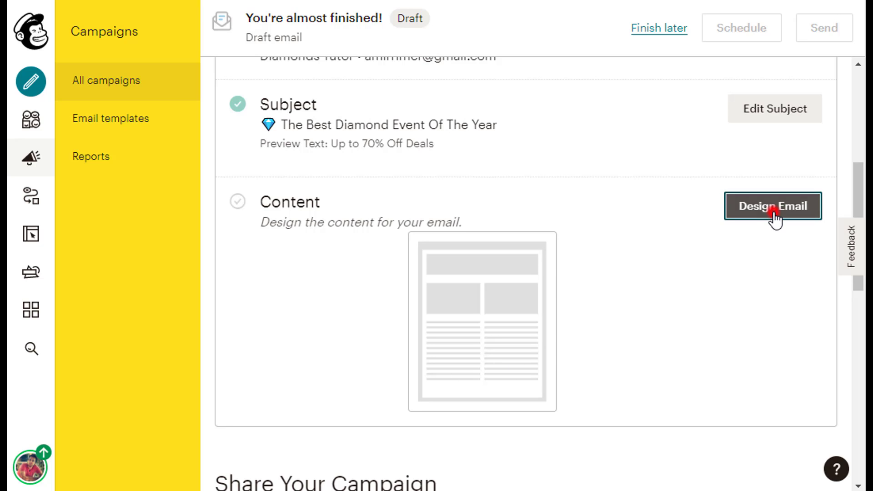
click(772, 206)
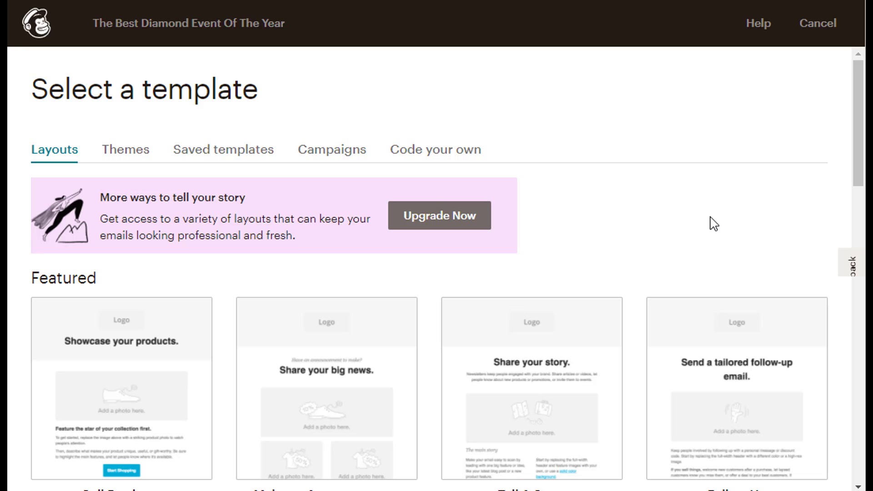
scroll(down, 3)
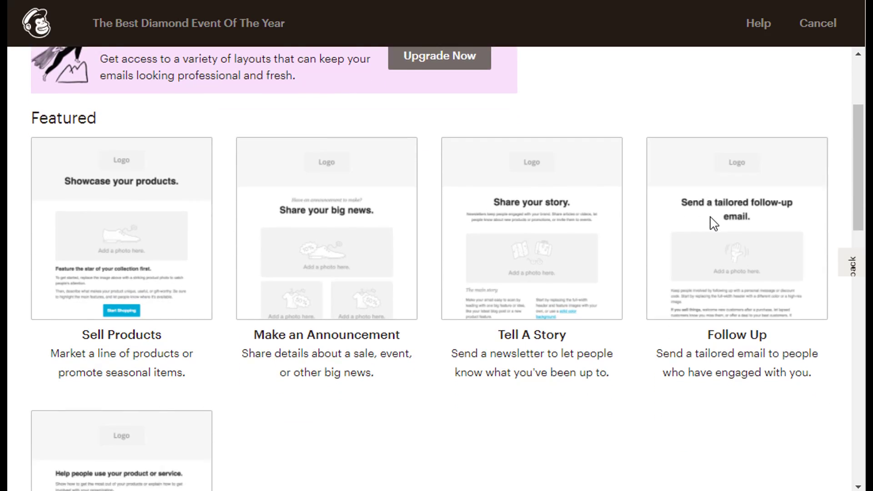
scroll(down, 3)
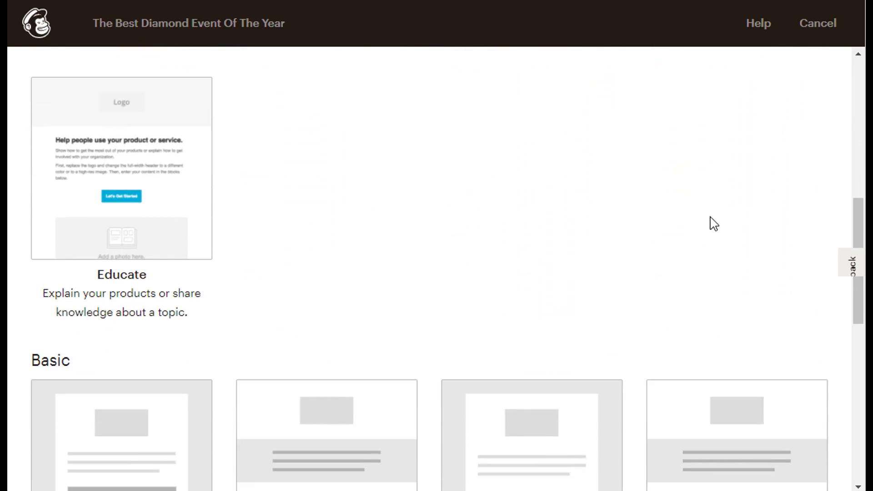
scroll(down, 3)
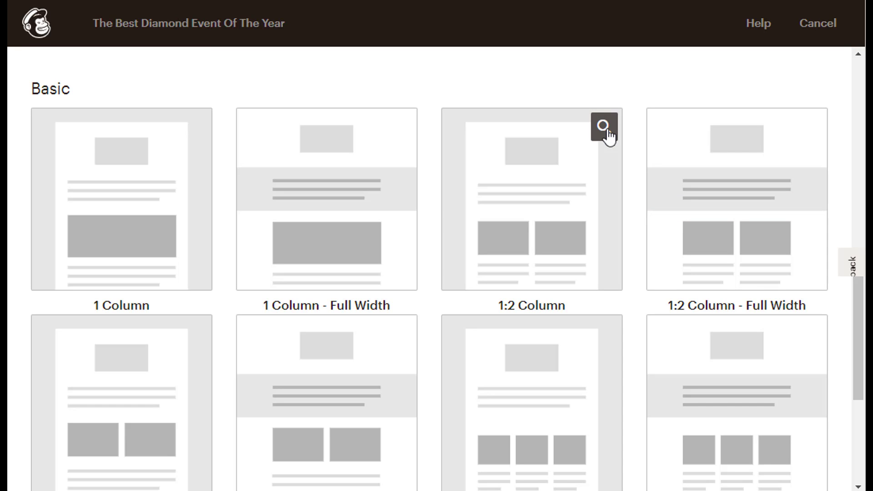
click(602, 126)
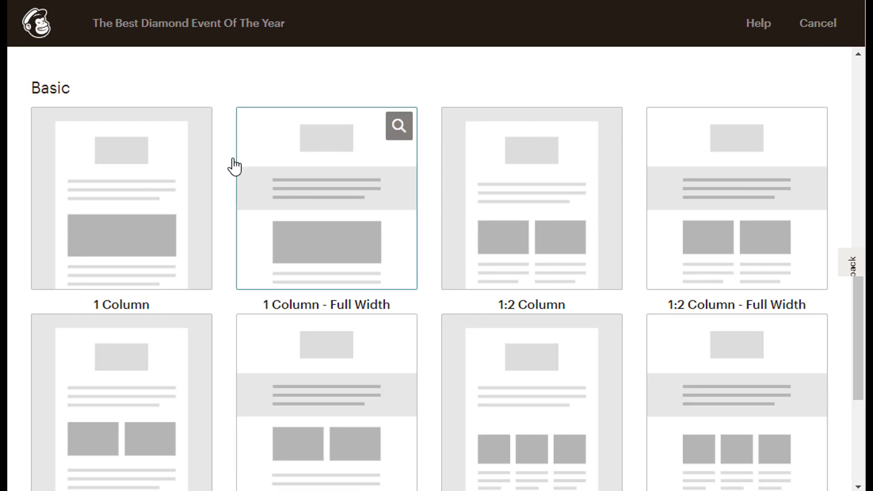
- Build the email on the 1 Column basic layout and select the logo block for editing
click(139, 197)
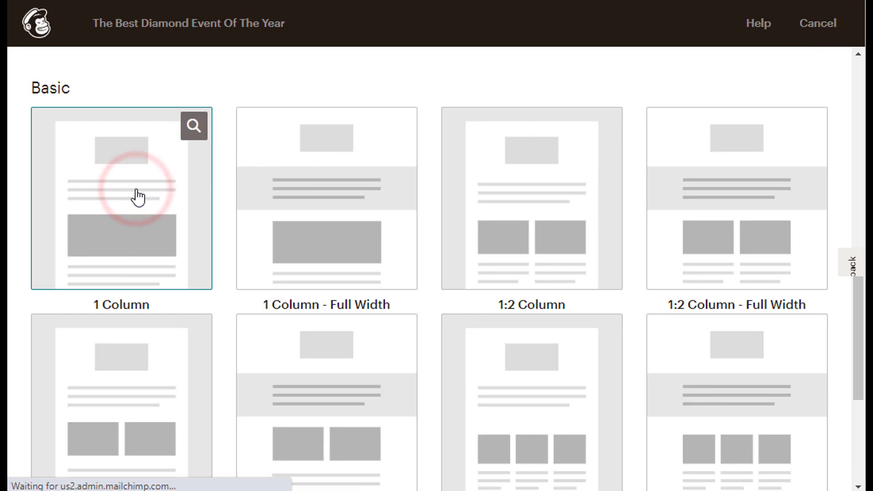
click(121, 197)
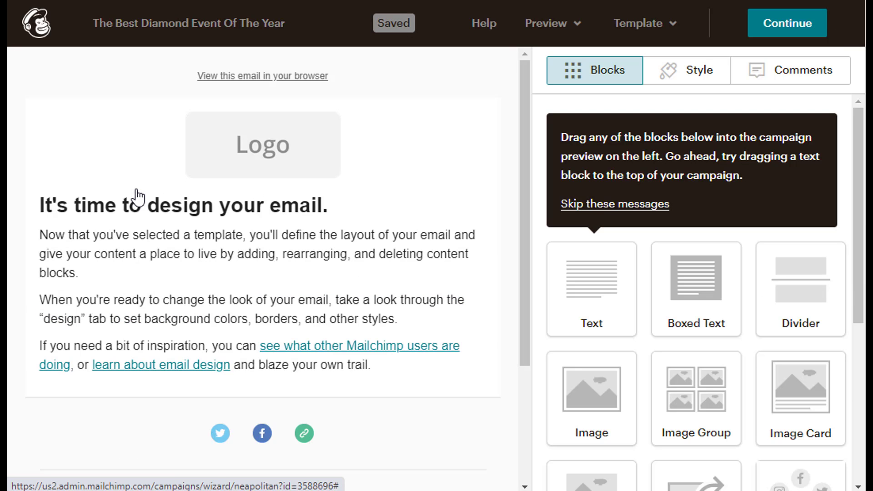
mouse_move(510, 213)
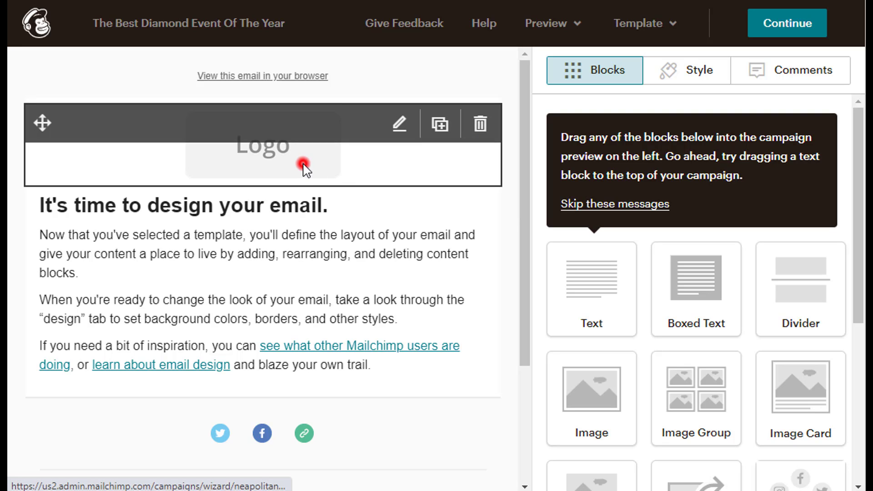
click(261, 144)
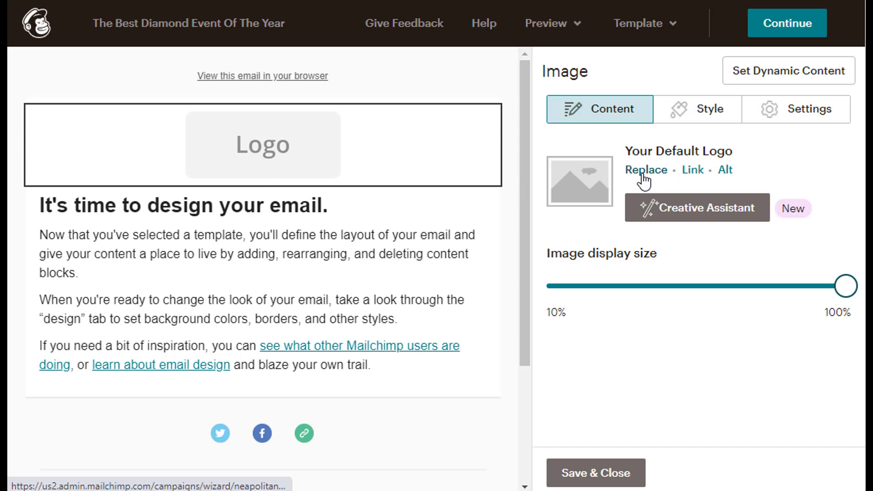
- Replace the placeholder logo by uploading the 'Diamonds Tutor Logo' image file
click(645, 170)
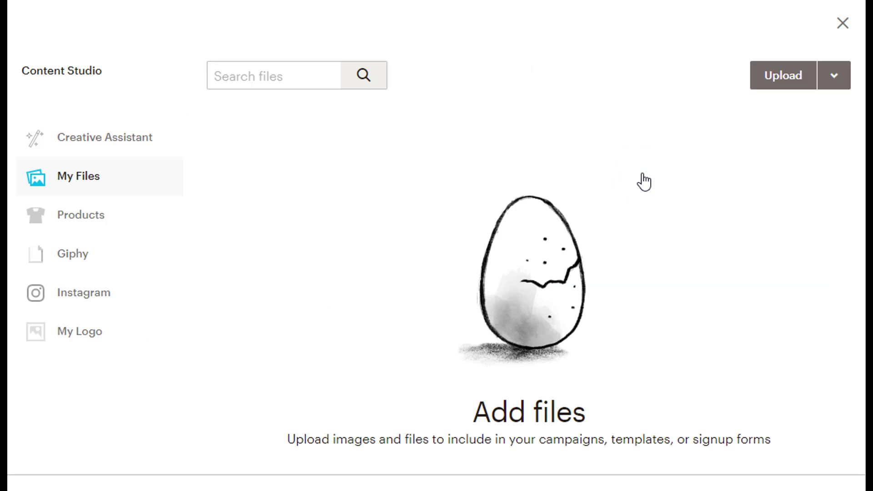
mouse_move(757, 106)
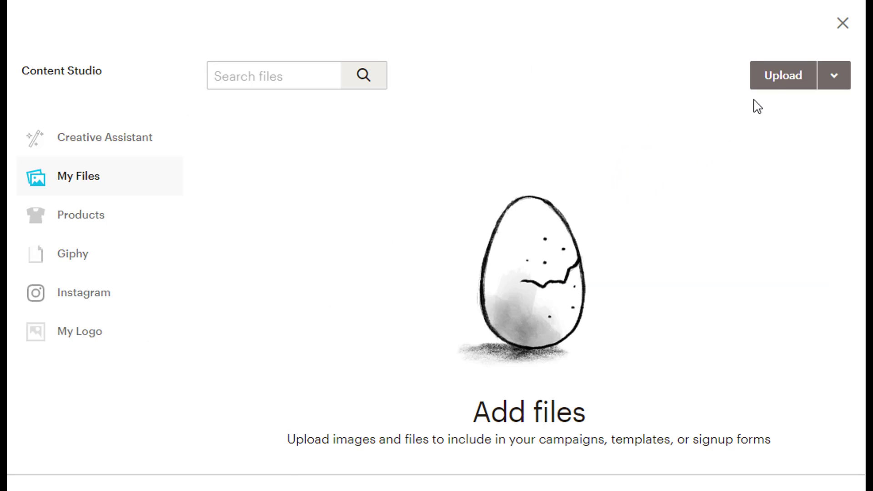
click(781, 76)
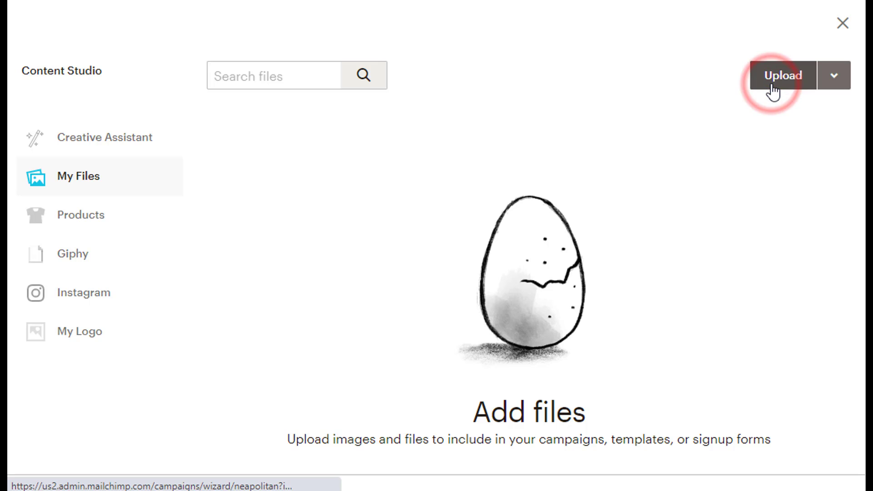
click(782, 76)
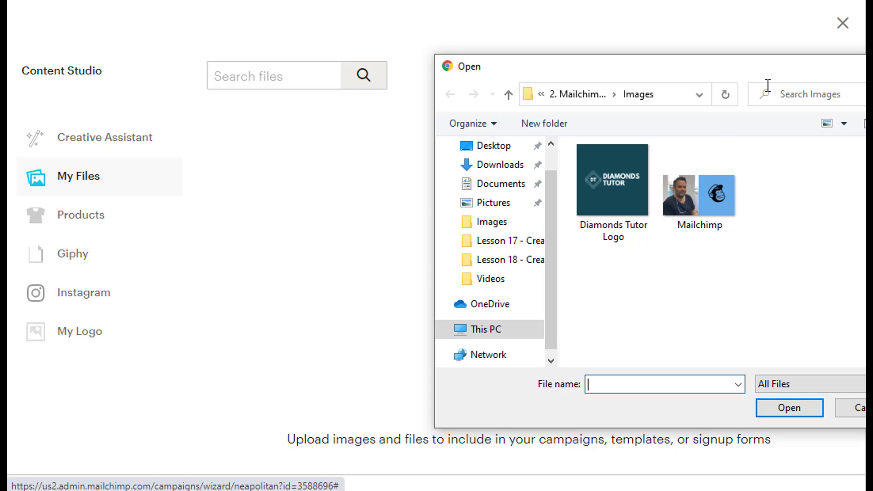
click(611, 179)
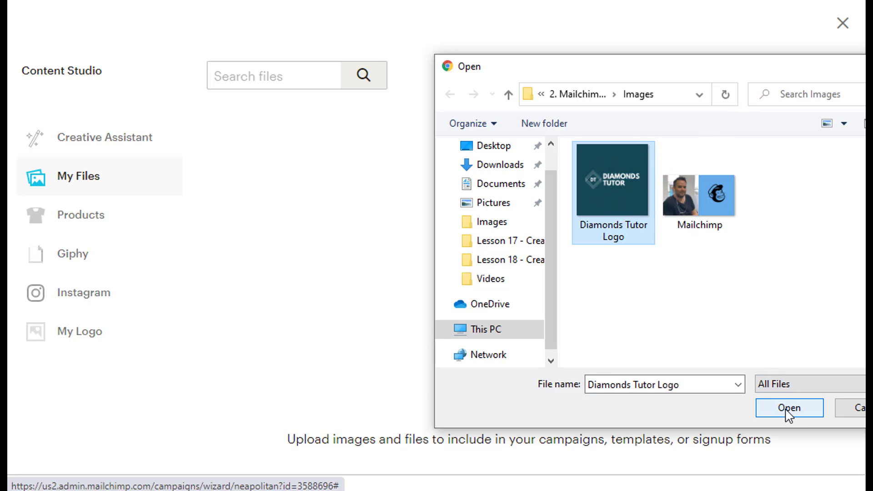
click(787, 407)
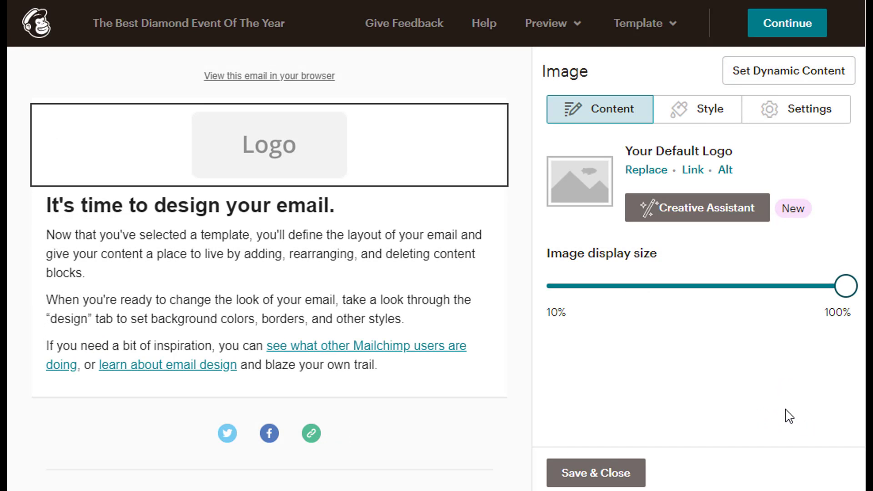
- Shrink the Diamonds Tutor logo's display size to roughly 45% and save the image block
click(646, 170)
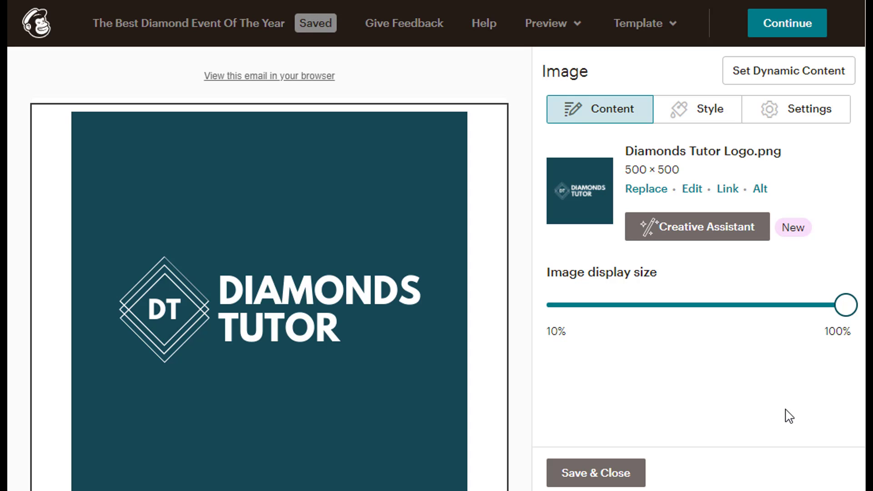
mouse_move(830, 326)
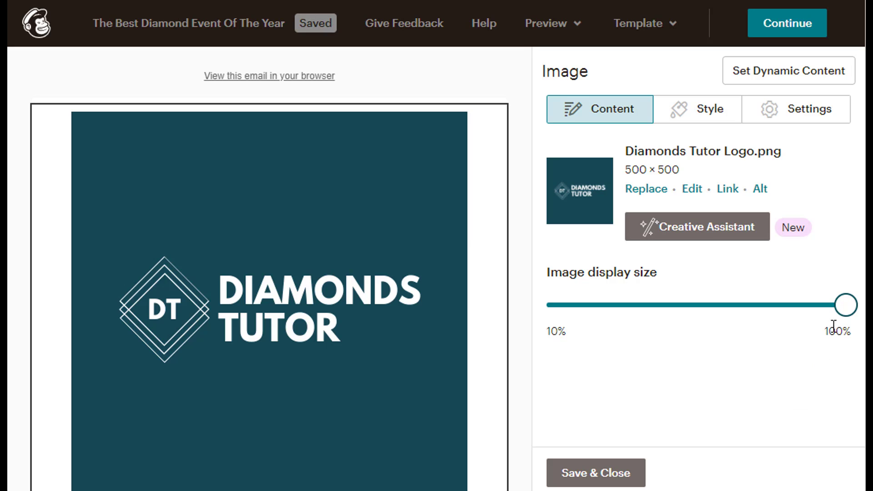
drag(845, 305, 758, 305)
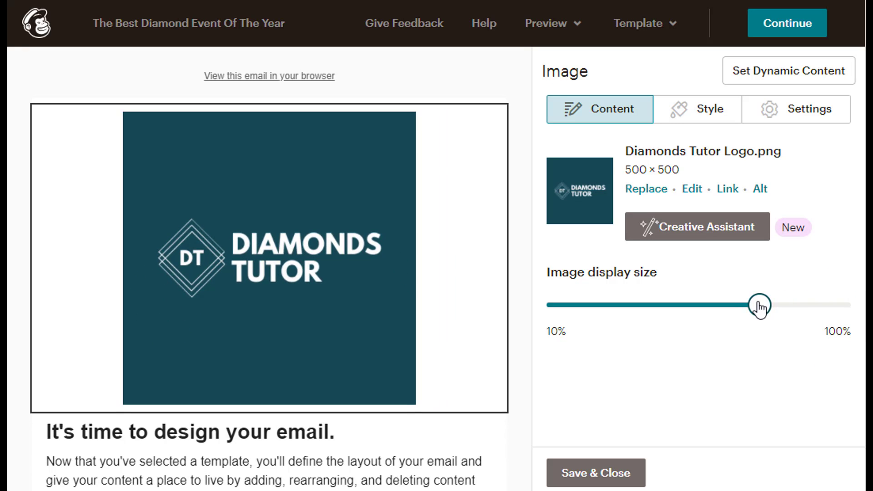
drag(759, 305, 692, 305)
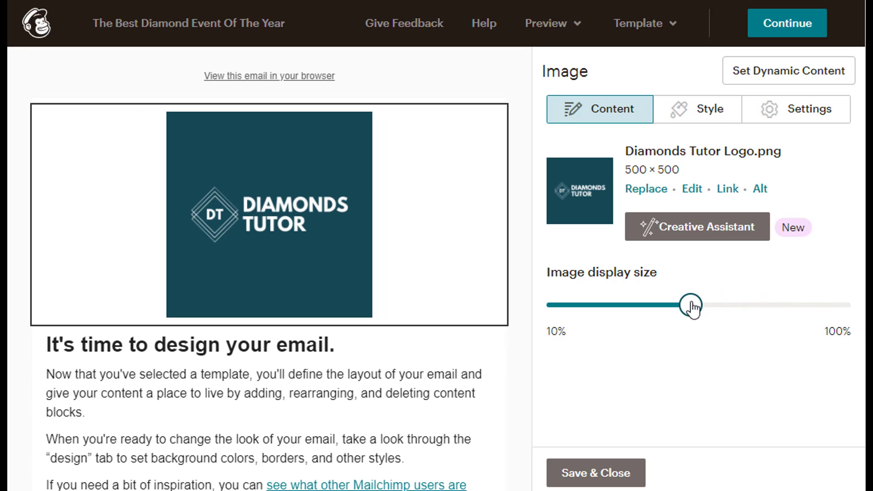
drag(691, 304, 682, 305)
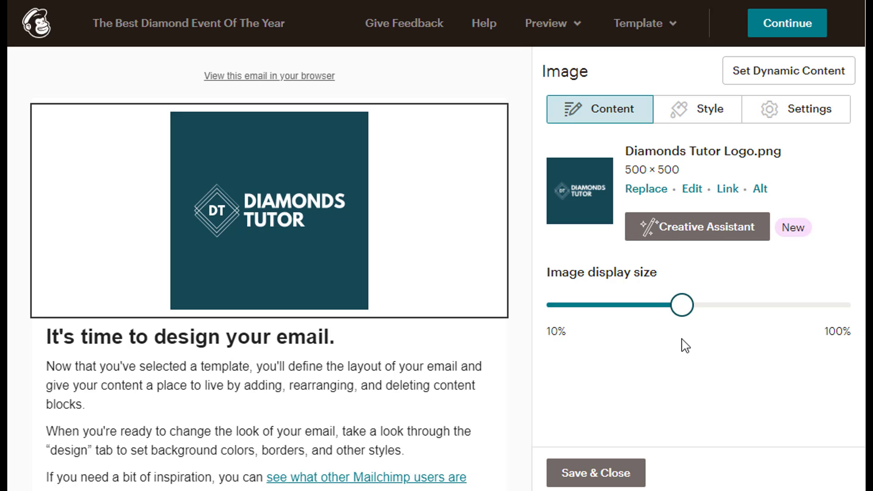
mouse_move(684, 351)
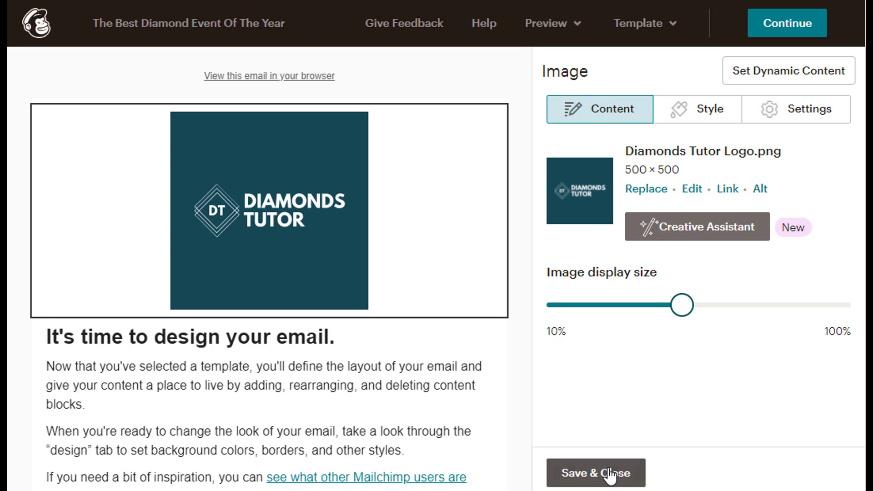
click(594, 473)
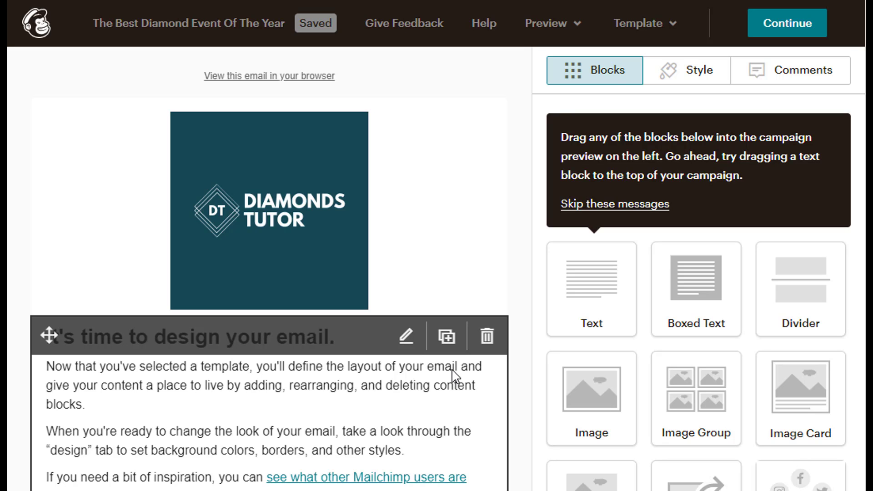
- Delete the placeholder design-instructions text block and confirm the deletion
click(486, 336)
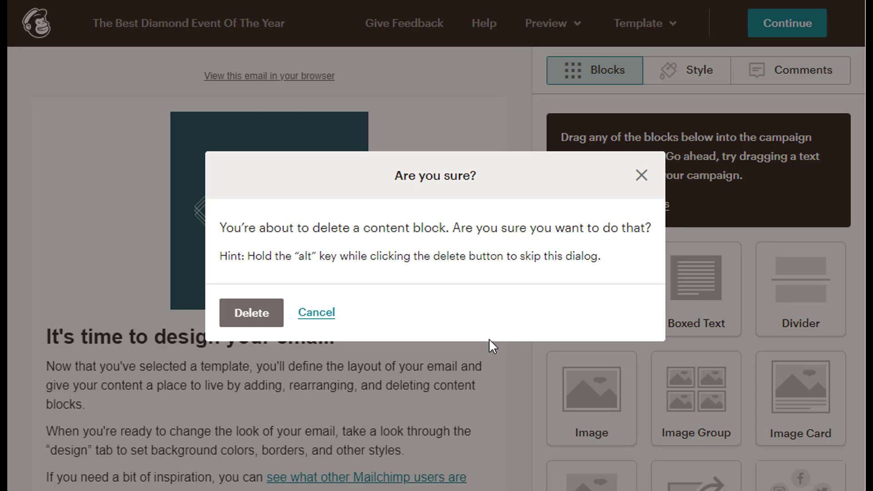
click(251, 313)
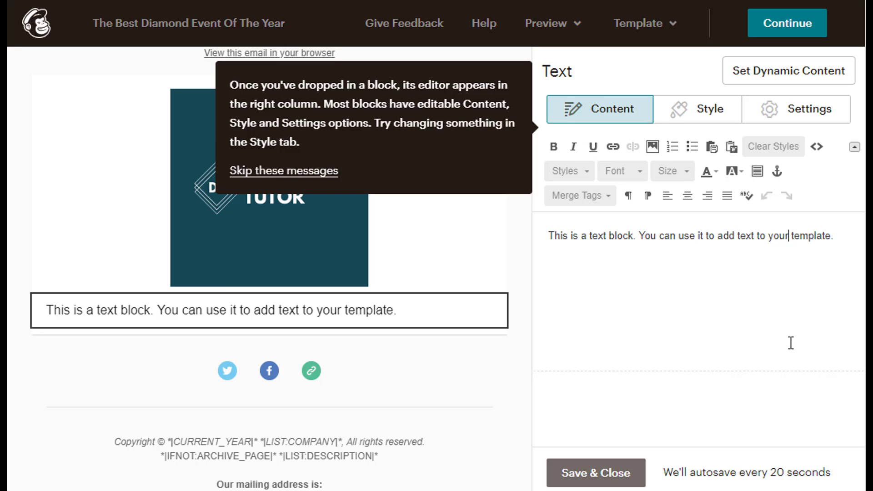
- Replace the sample text with a greeting 'Hi *|FNAME|*,' using the First Name merge tag
triple_click(690, 236)
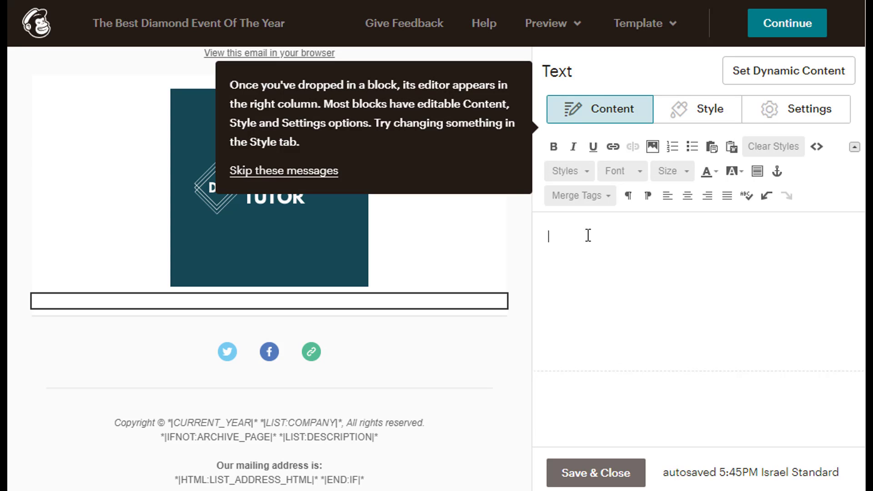
text(H)
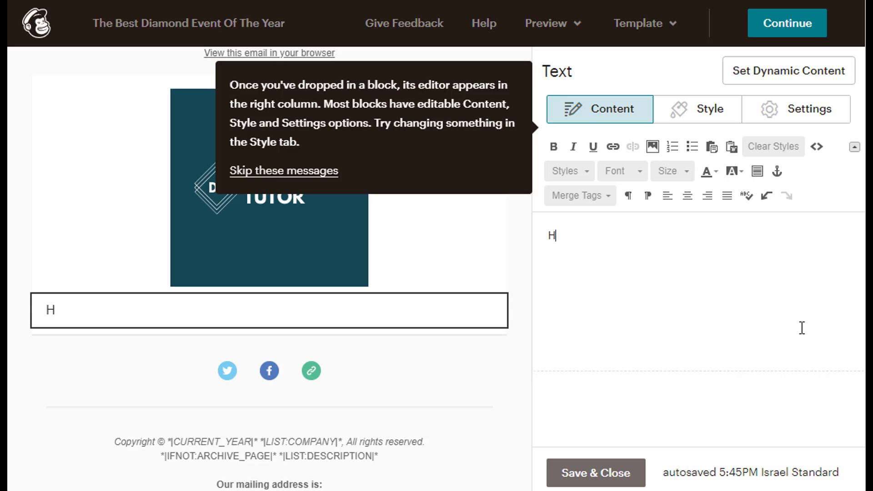
text(i)
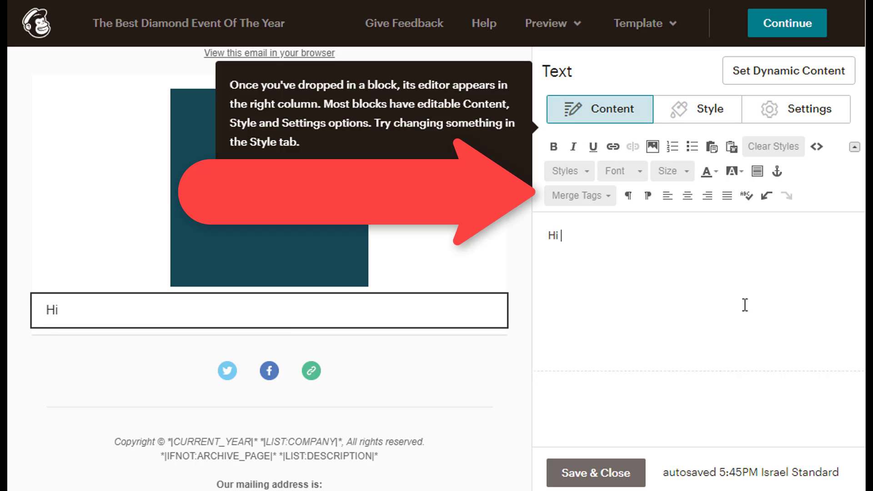
click(577, 195)
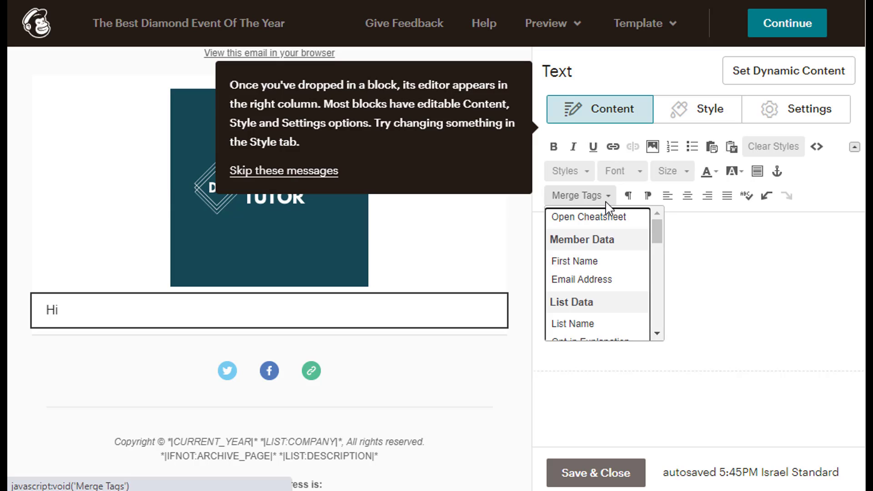
click(574, 262)
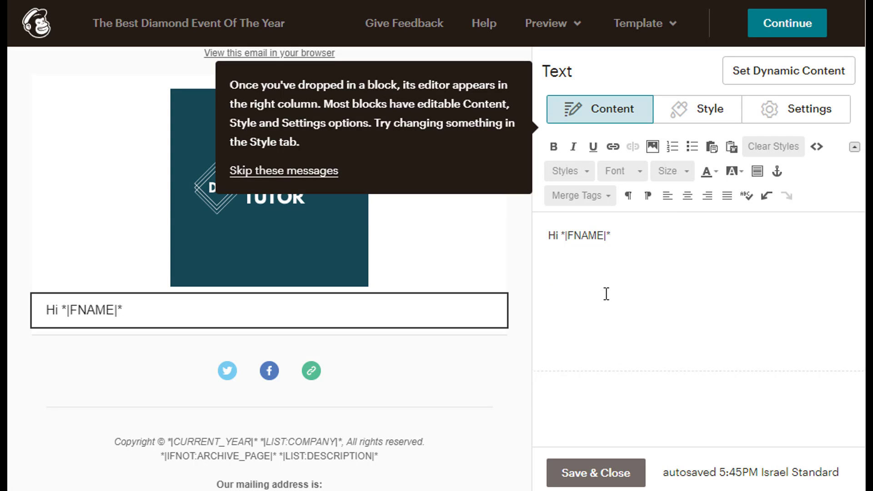
text(,)
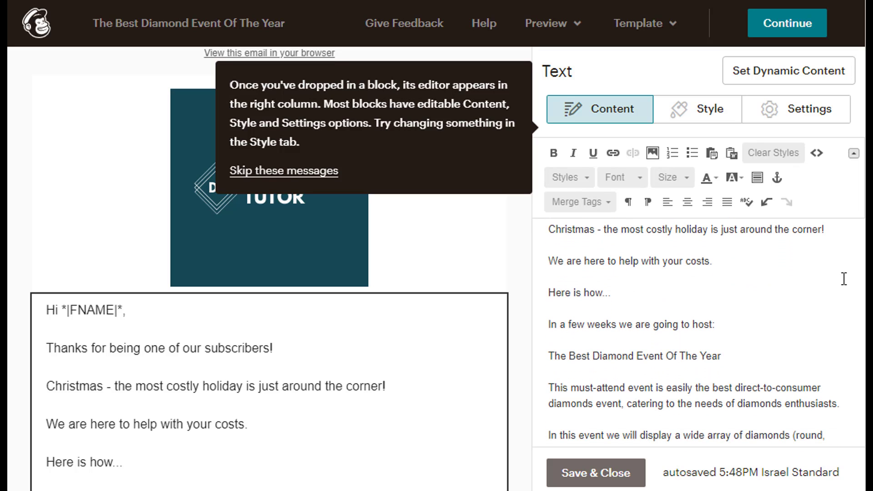
- Review the announcement body down to the Best Regards sign-off and save the text block
scroll(down, 3)
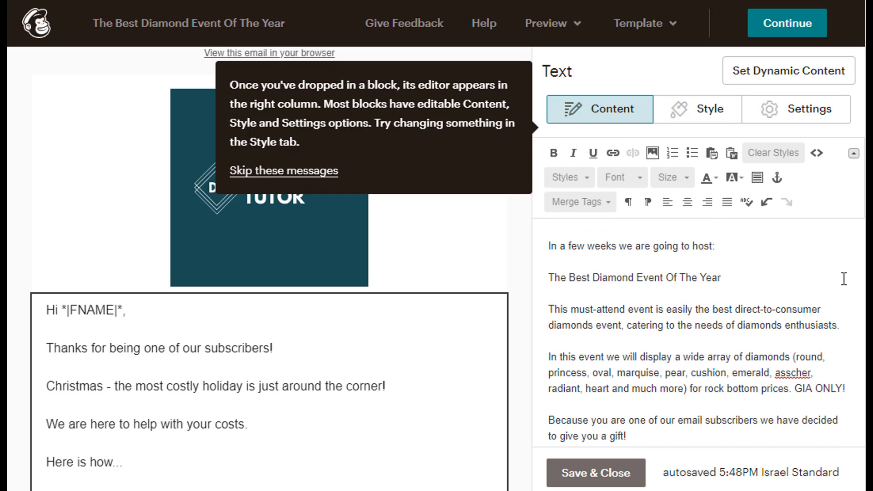
scroll(down, 3)
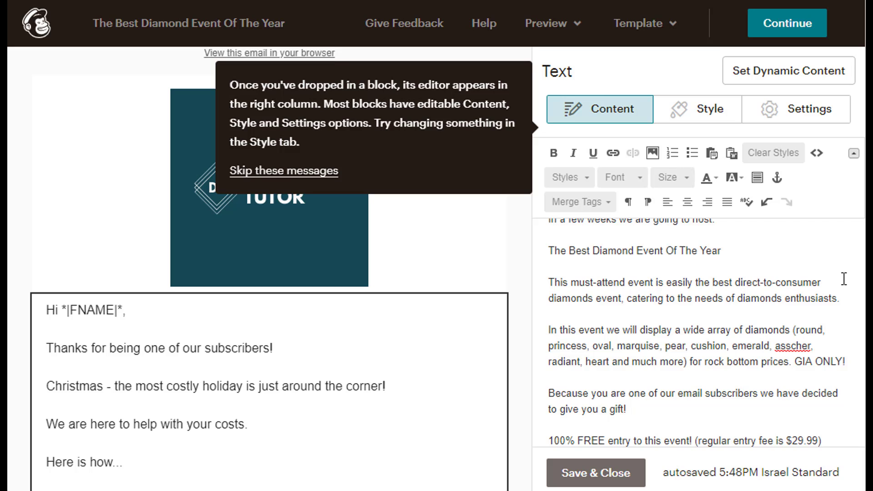
scroll(down, 3)
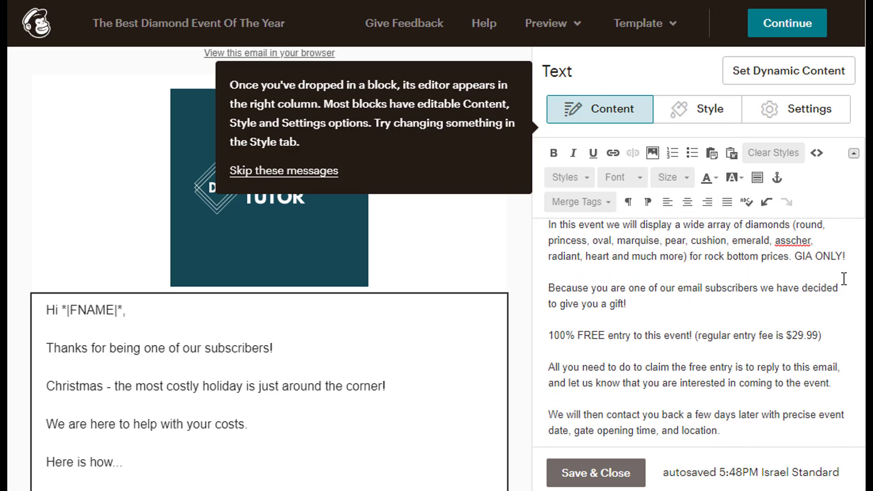
scroll(down, 3)
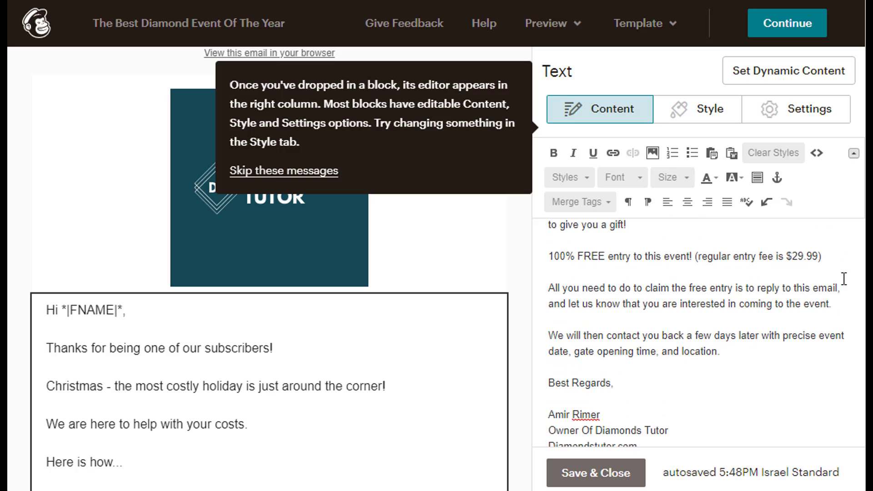
scroll(down, 3)
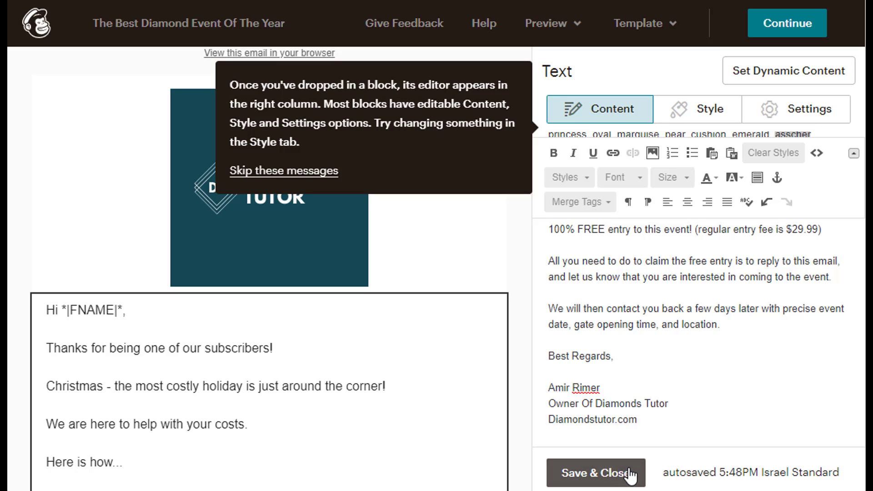
click(597, 473)
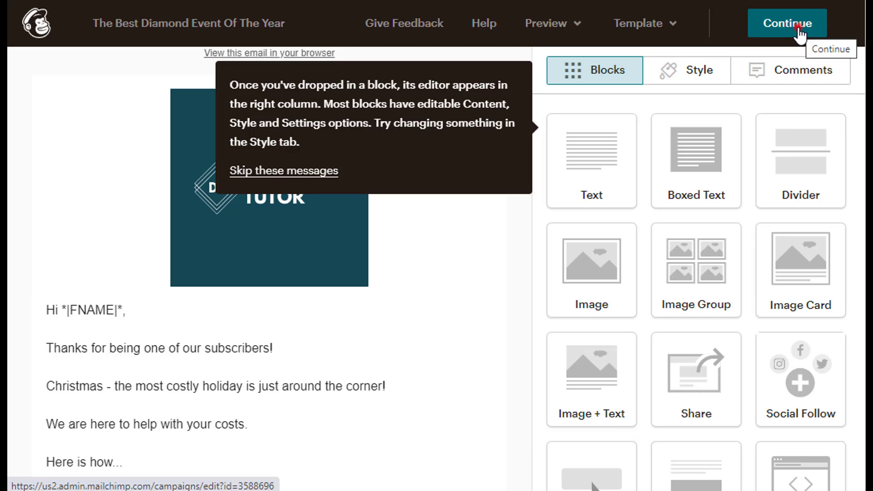
- Continue to the checklist and send the campaign now to the 2 Diamonds Newsletter subscribers
click(786, 23)
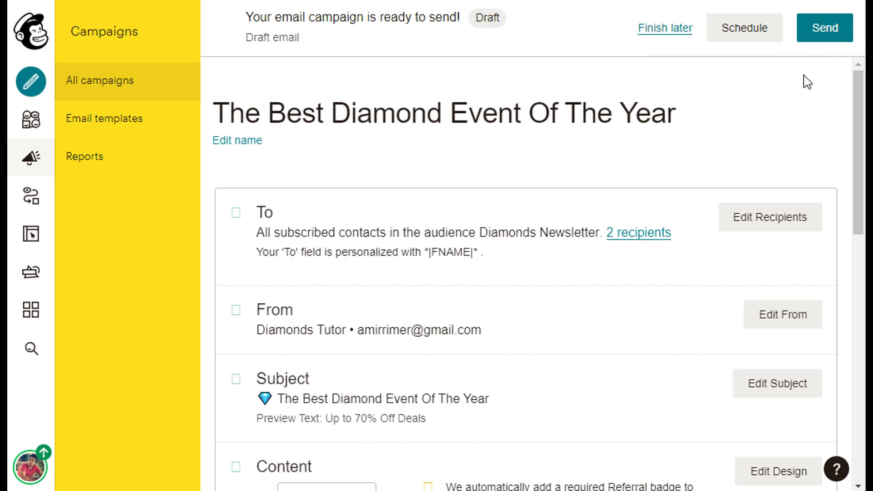
click(824, 28)
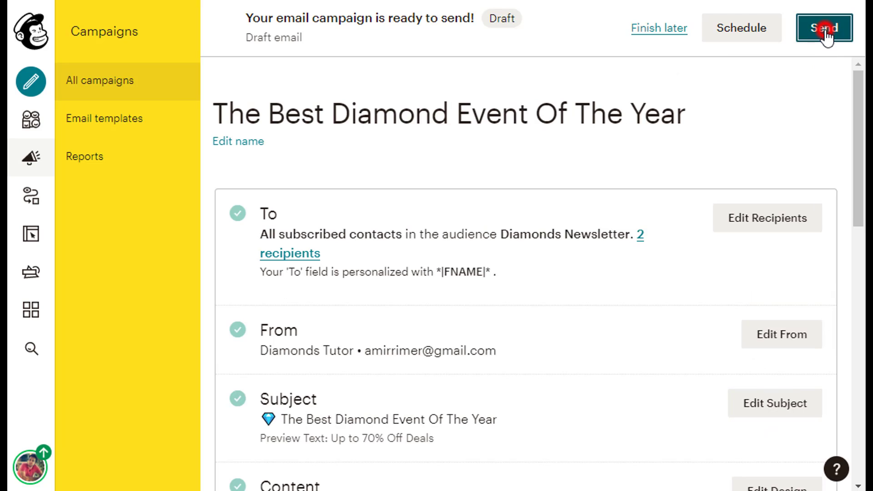
click(824, 28)
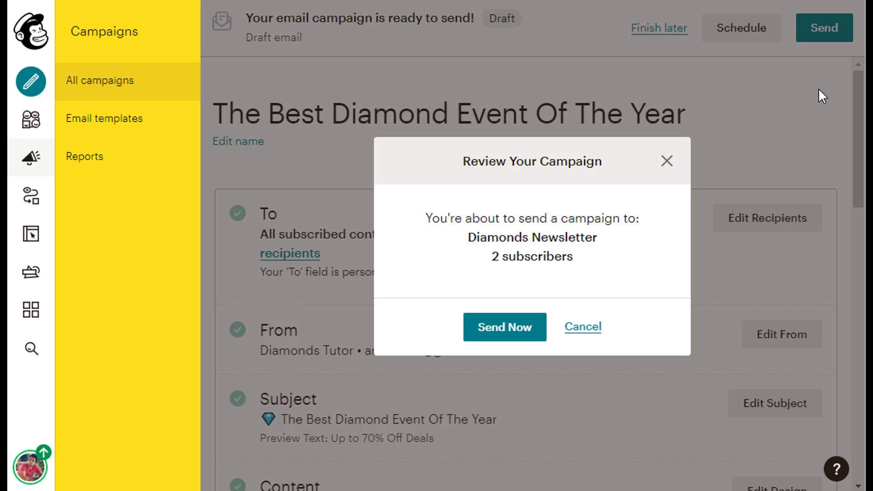
click(505, 327)
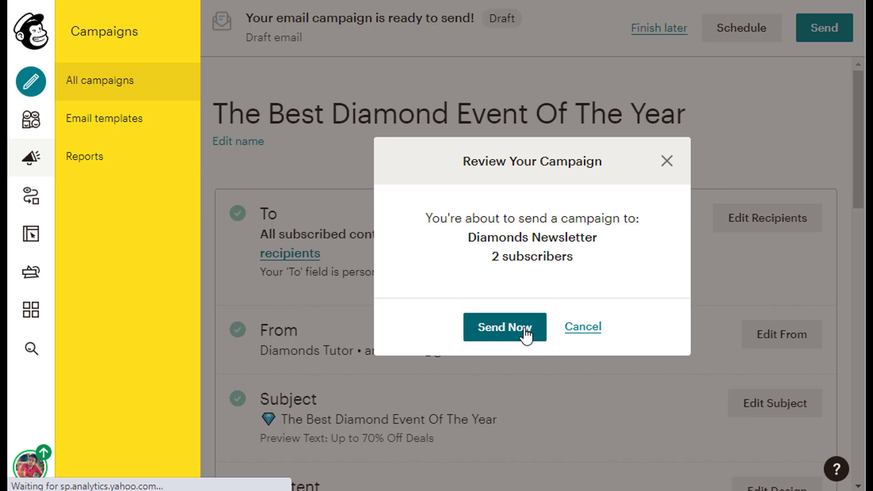
click(503, 326)
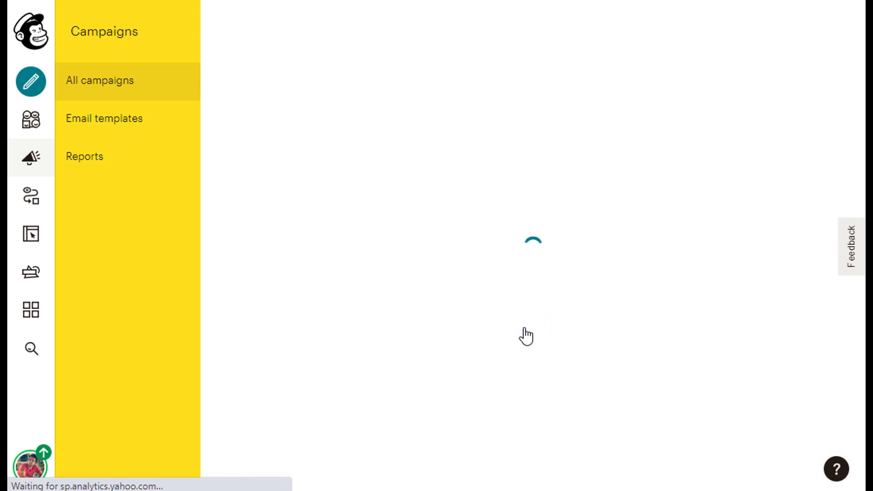